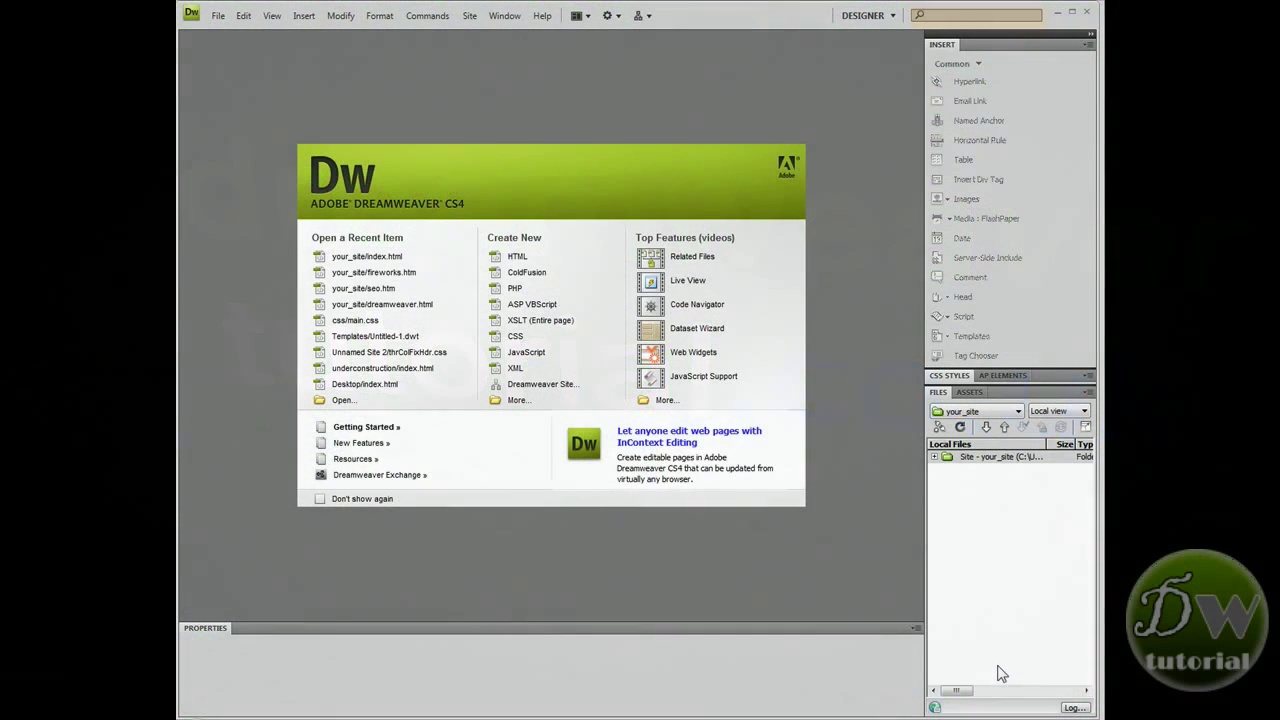
# Duplicate index.html in the site files and open 'Copy of index.html'.
pyautogui.click(934, 457)
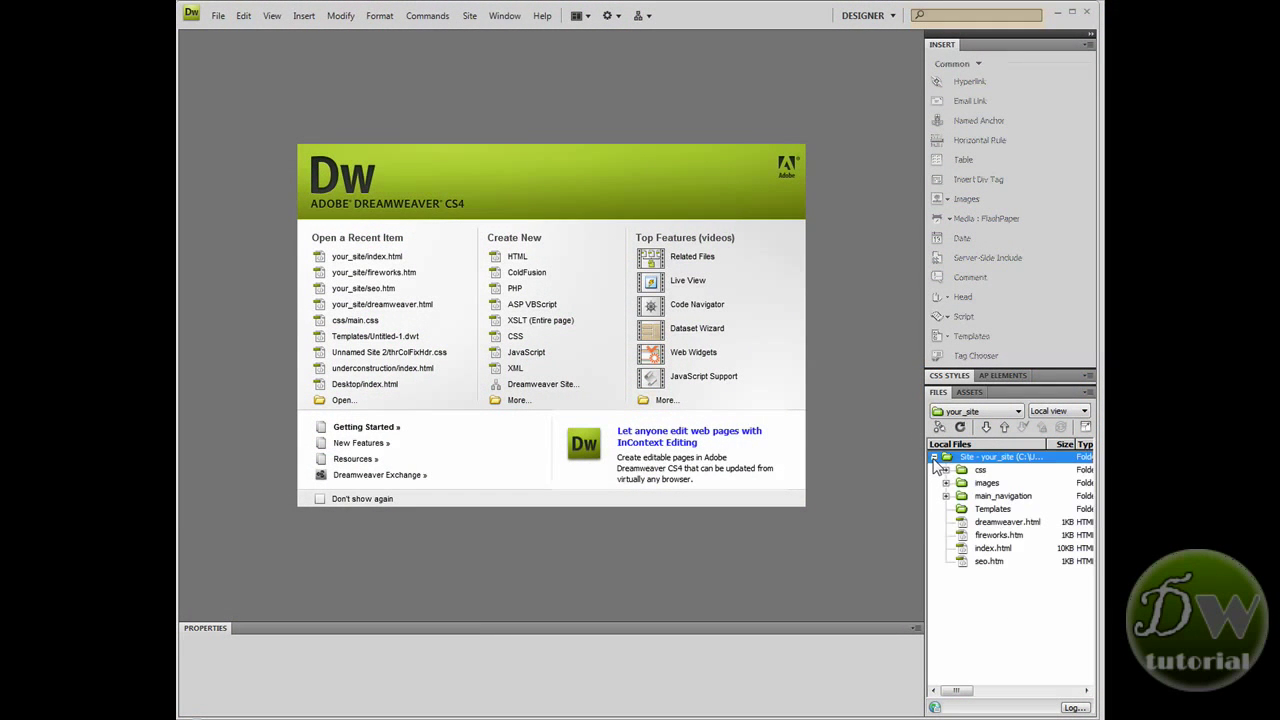
pyautogui.moveTo(965, 555)
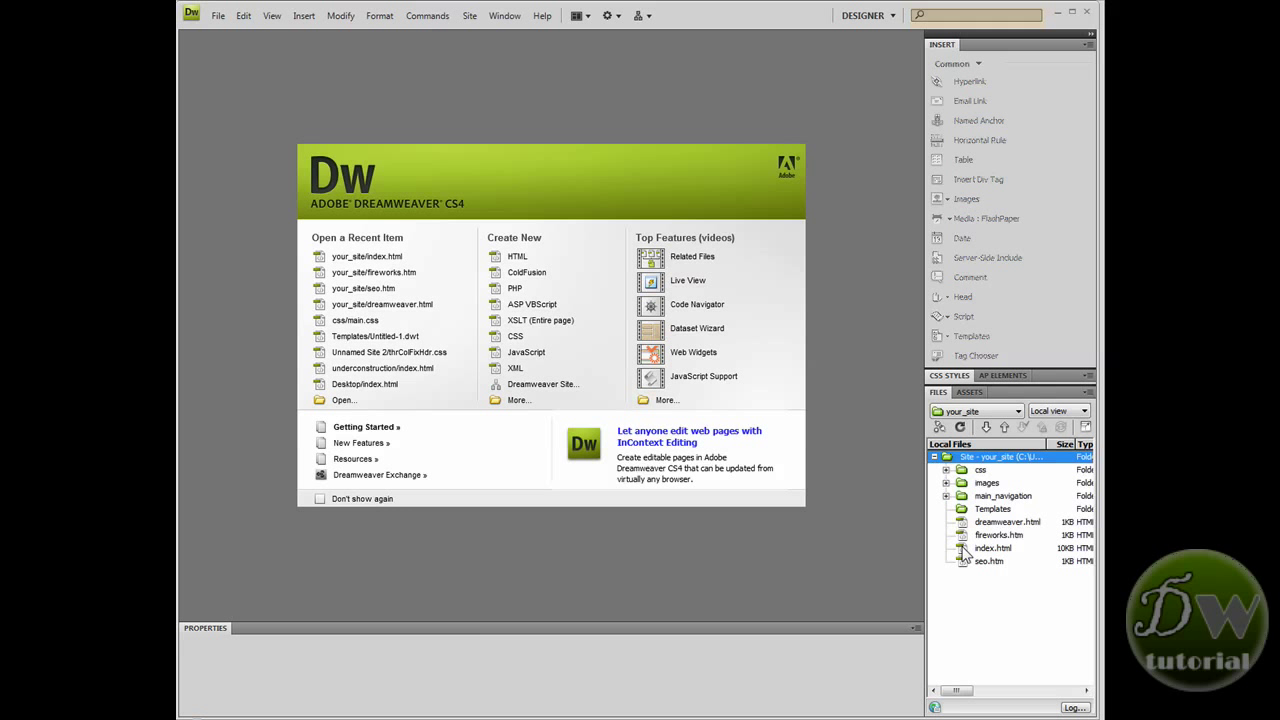
pyautogui.rightClick(993, 548)
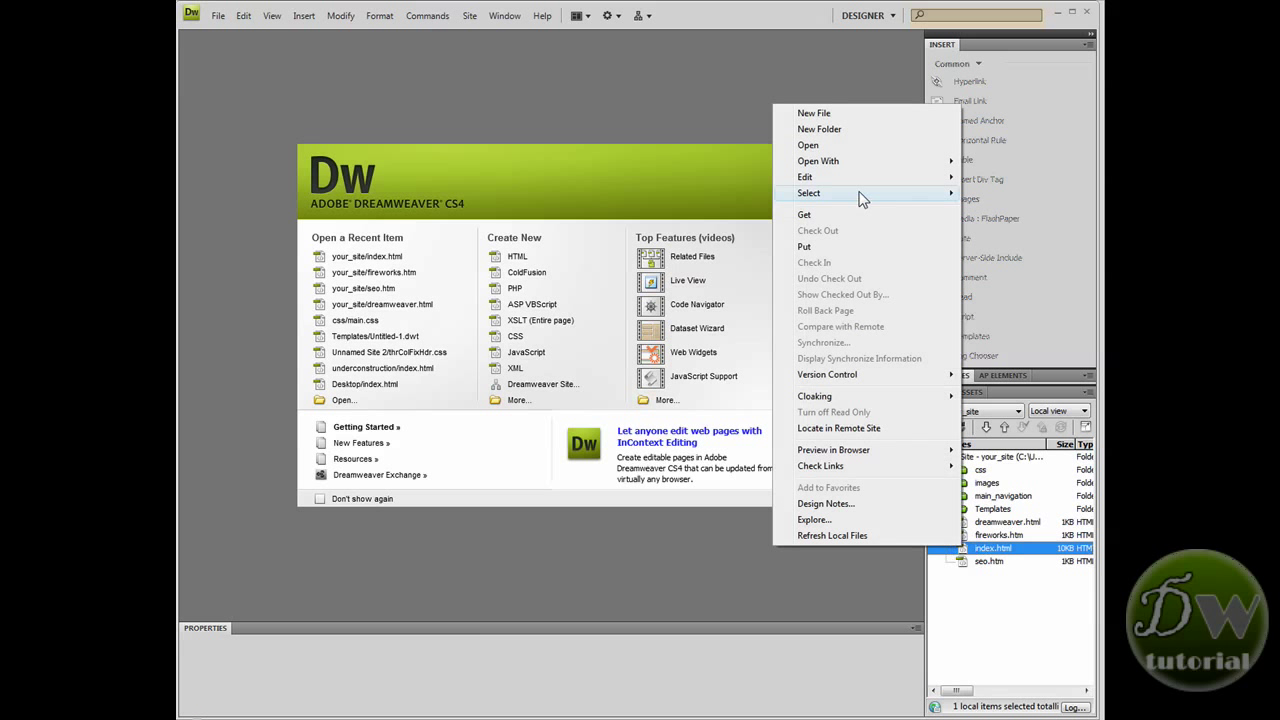
pyautogui.moveTo(865, 180)
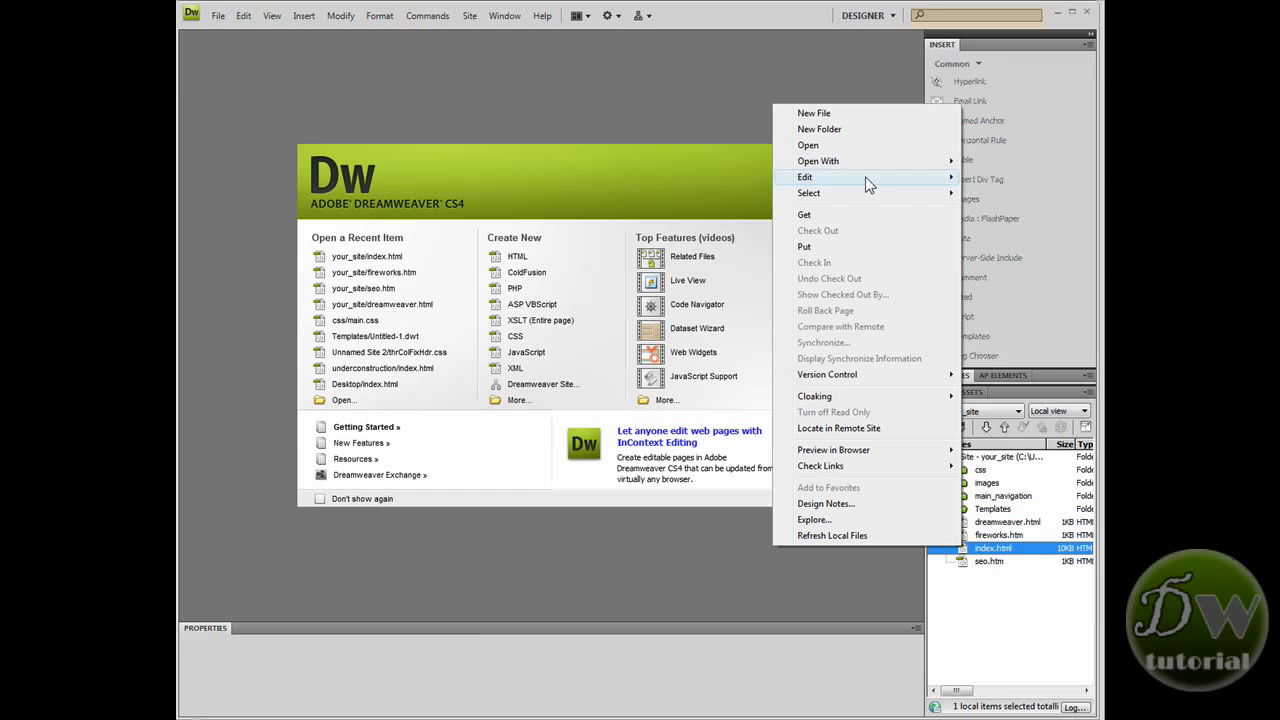
pyautogui.moveTo(805, 177)
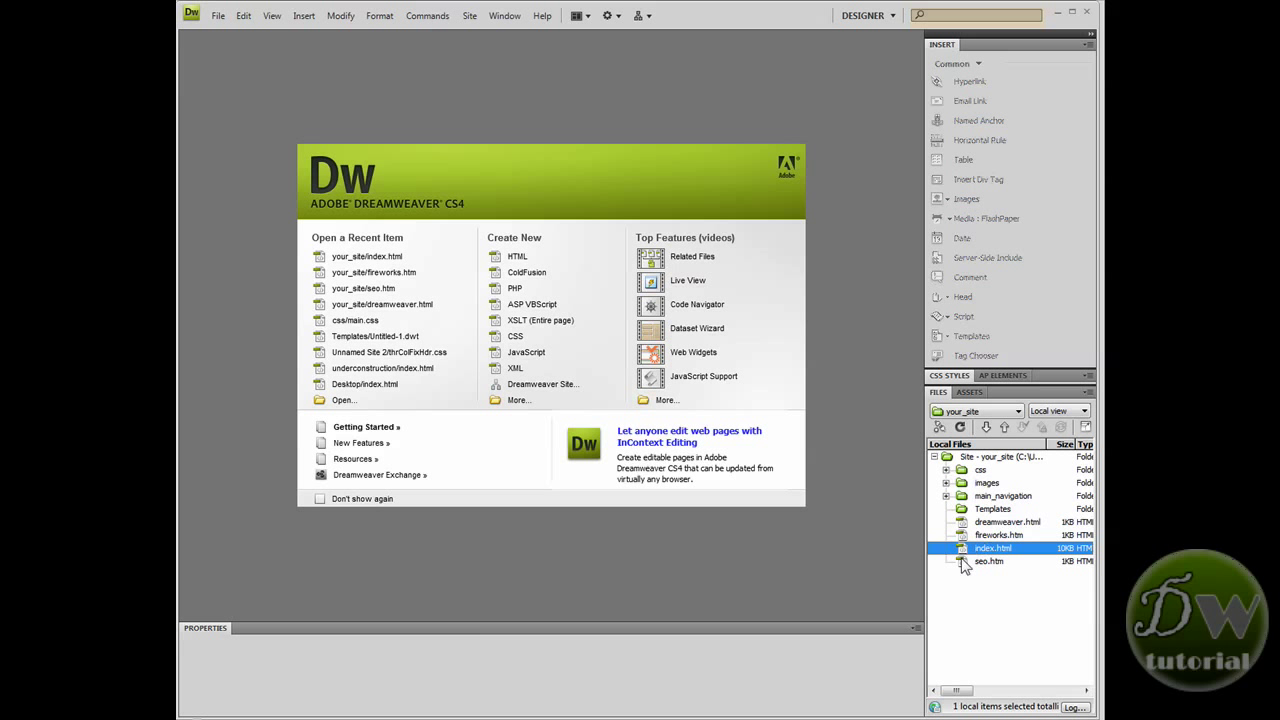
pyautogui.moveTo(970, 595)
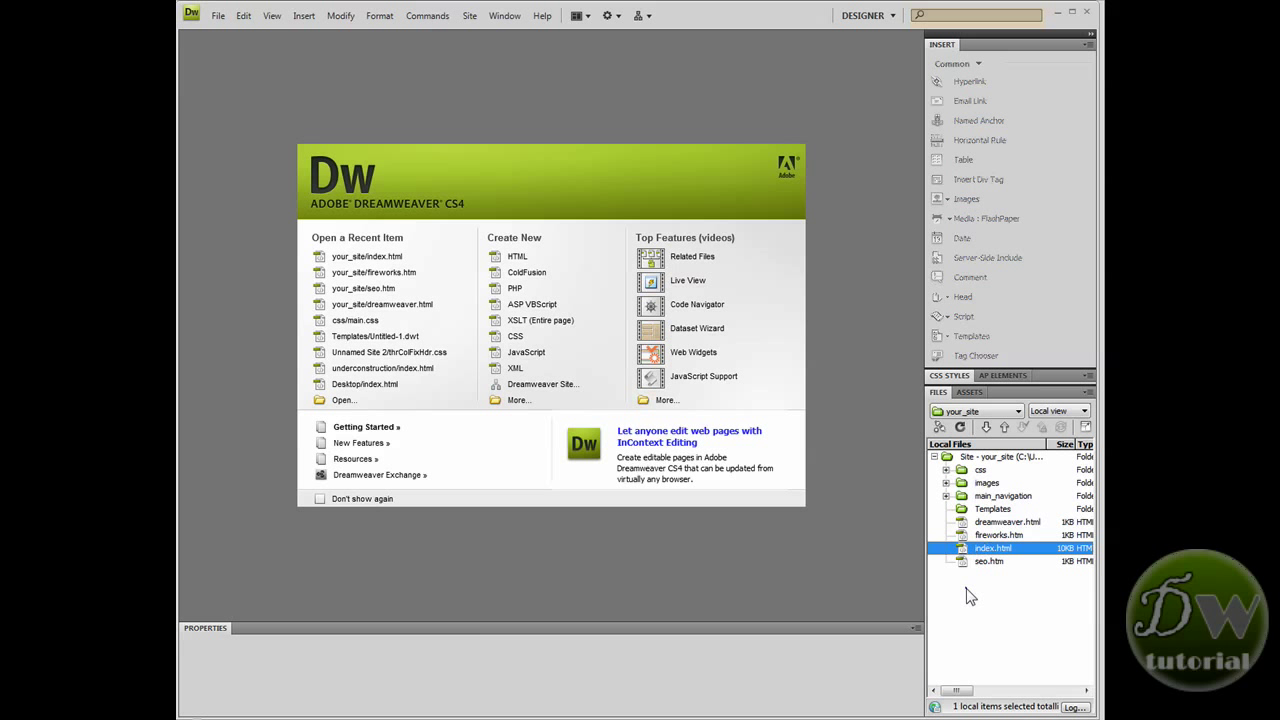
pyautogui.rightClick(992, 547)
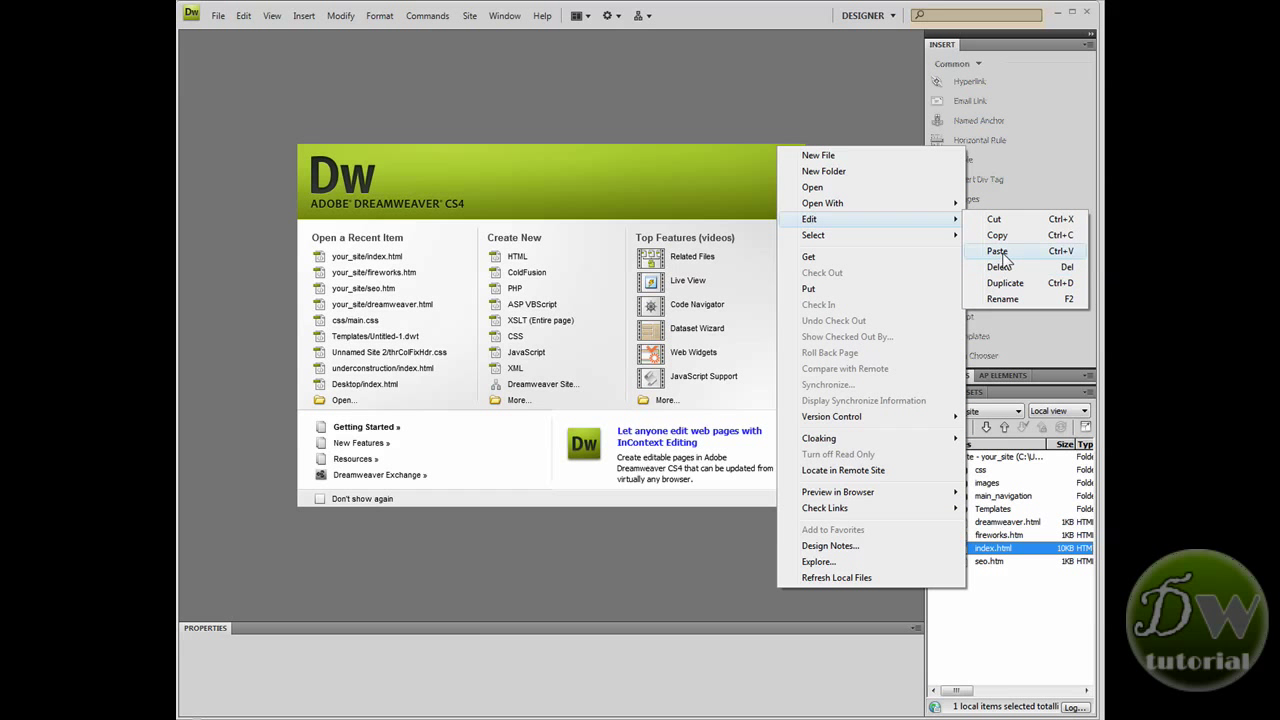
pyautogui.click(997, 251)
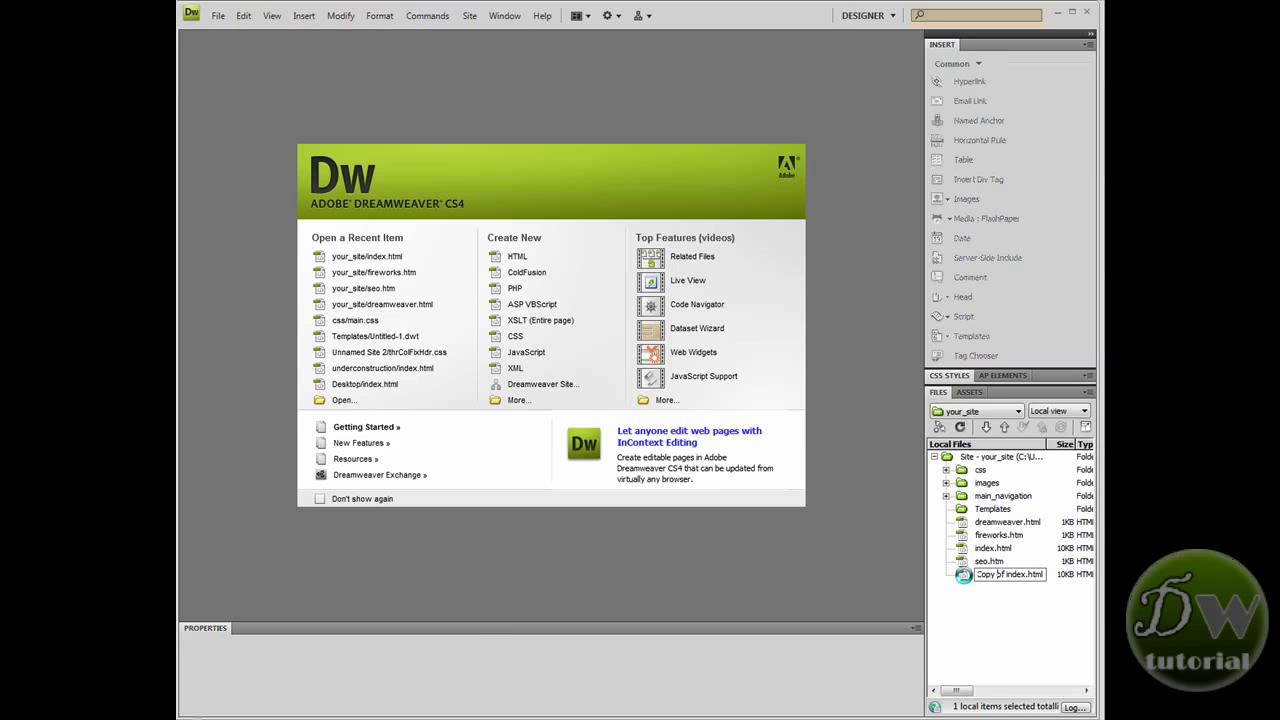
pyautogui.doubleClick(1009, 573)
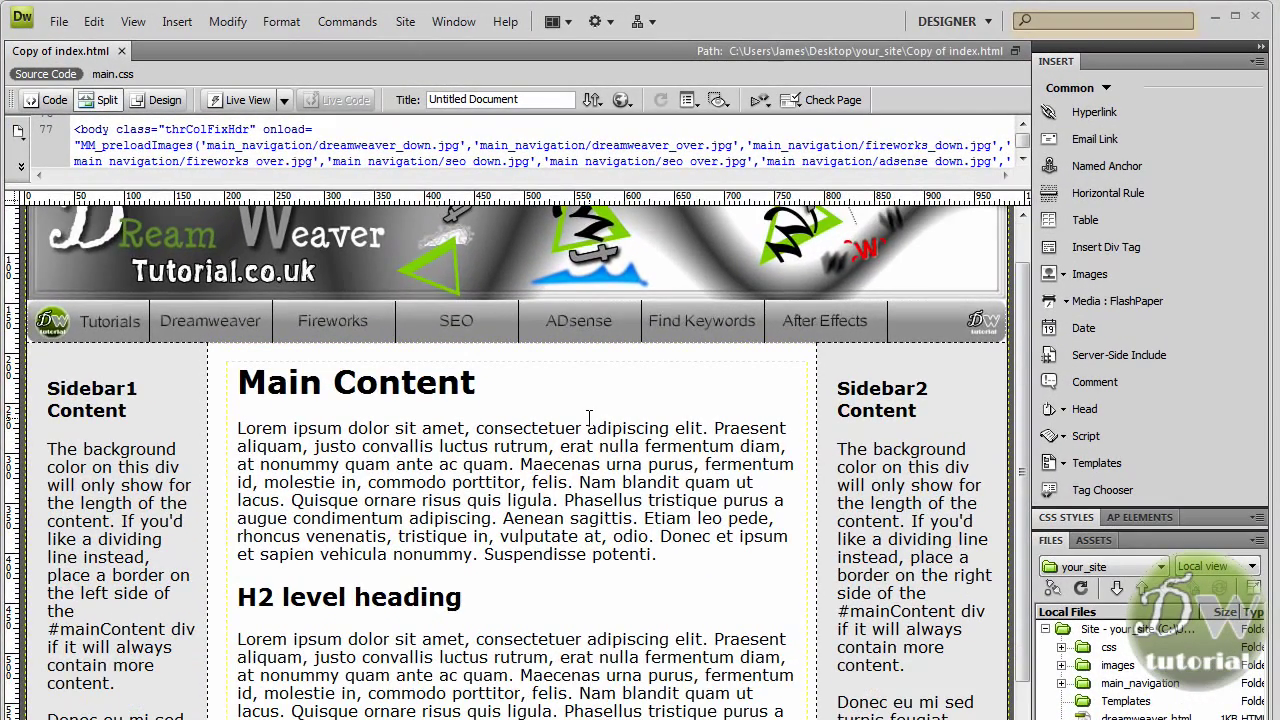
# Delete the placeholder headings and paragraphs inside the mainContent div.
pyautogui.scroll(-3)
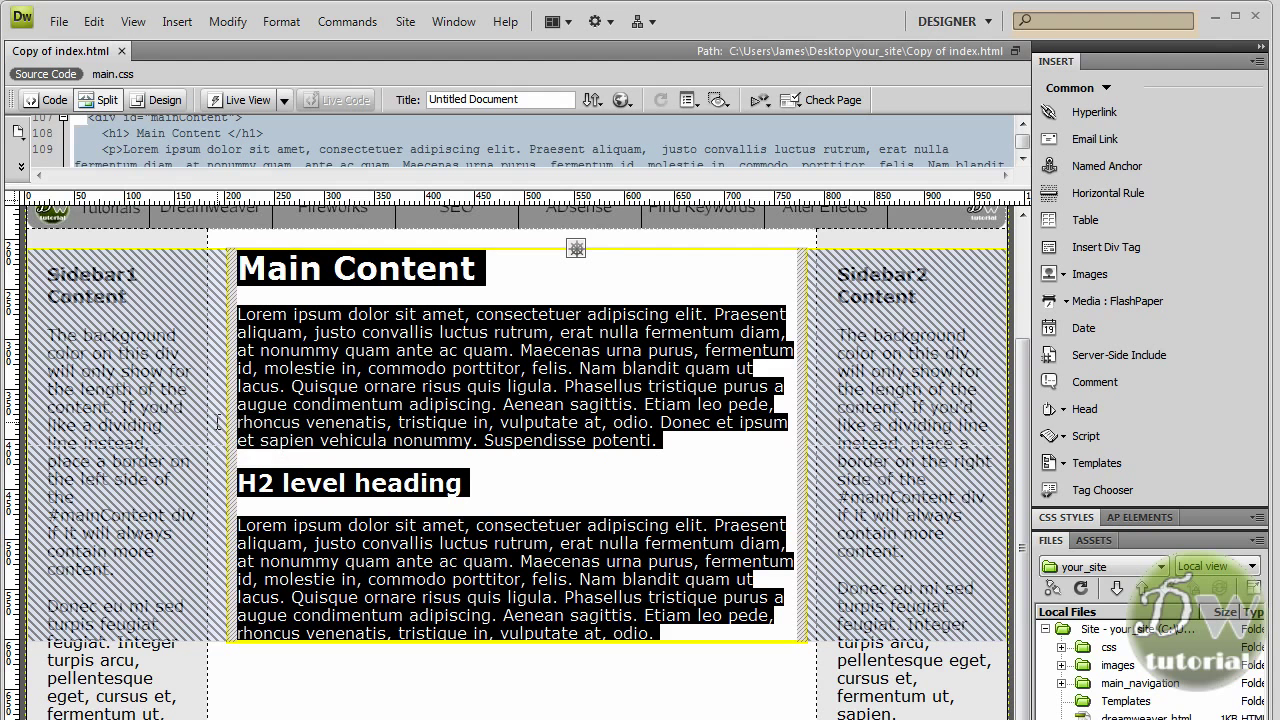
pyautogui.moveTo(215, 421)
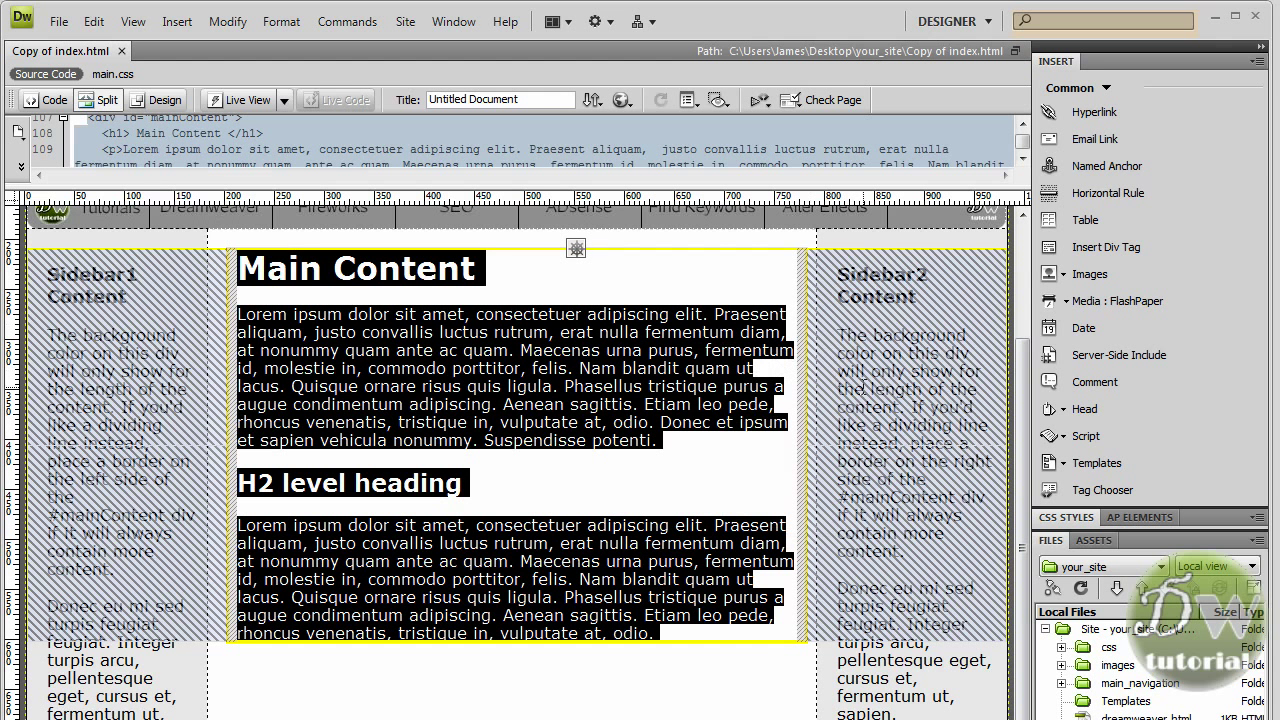
pyautogui.moveTo(760, 408)
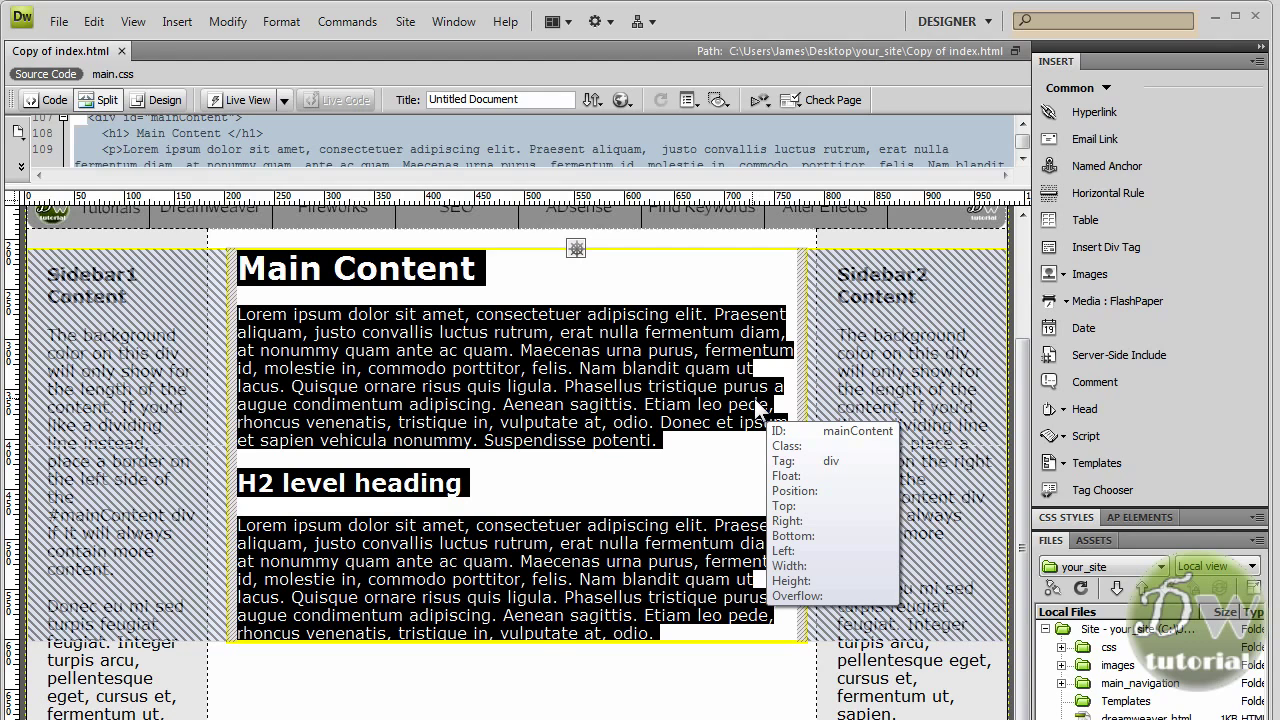
pyautogui.moveTo(587, 637)
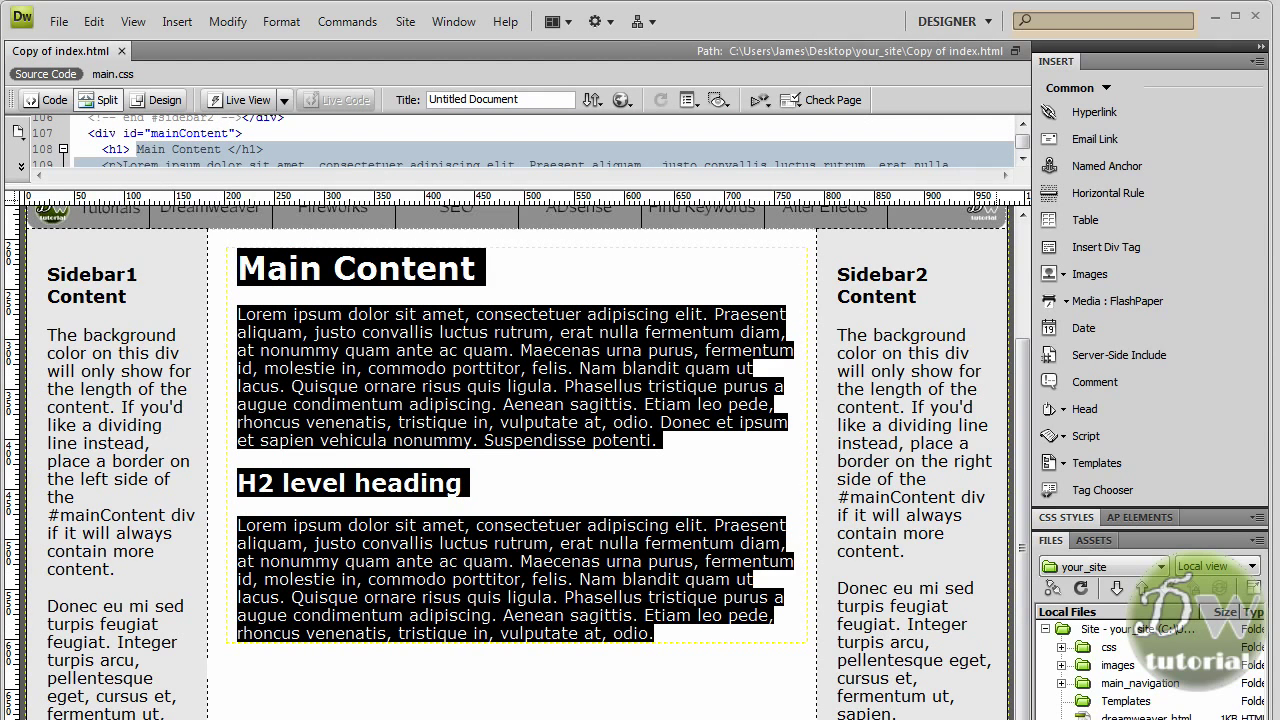
pyautogui.press('Delete')
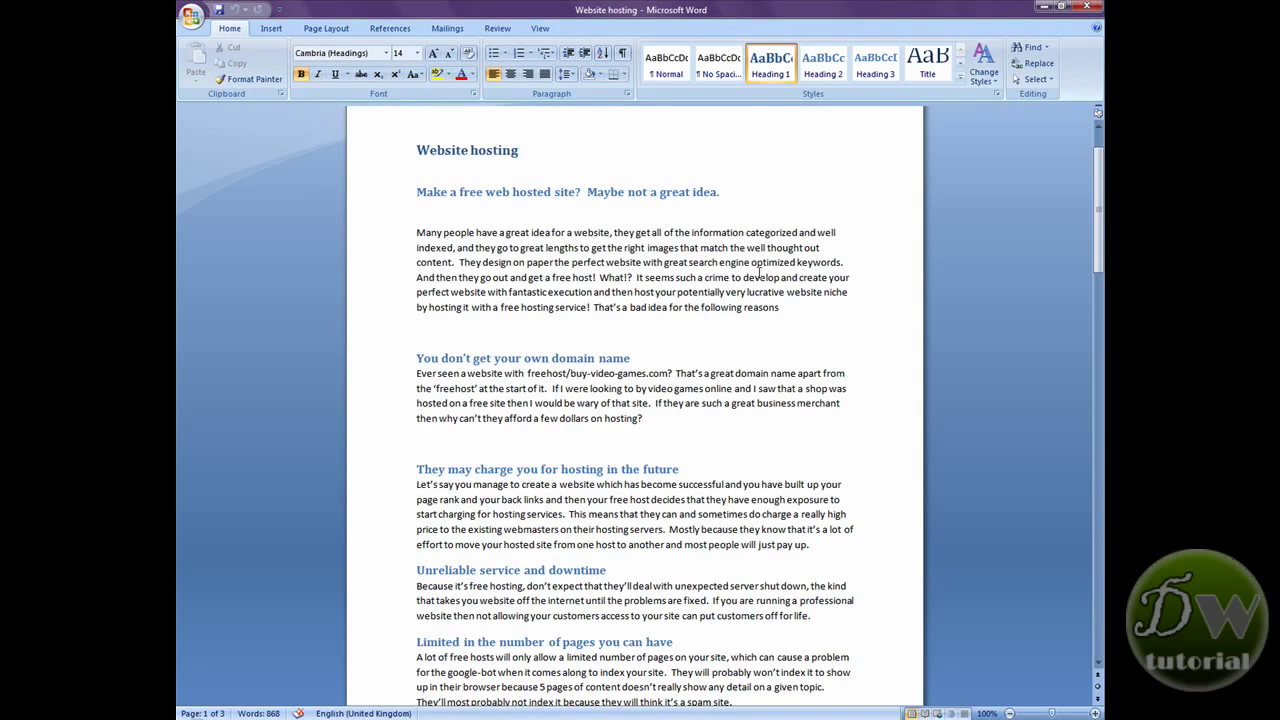
pyautogui.moveTo(755, 365)
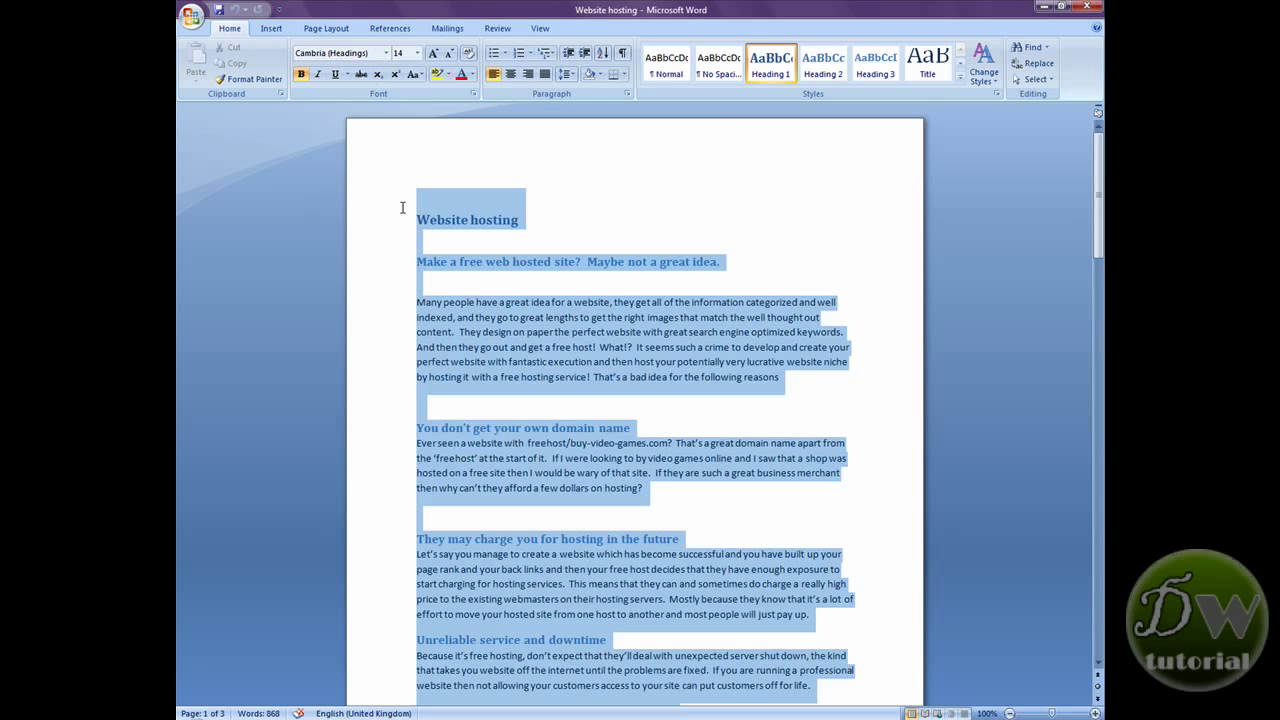
# Copy the whole 'Website hosting' article from Word.
pyautogui.rightClick(463, 210)
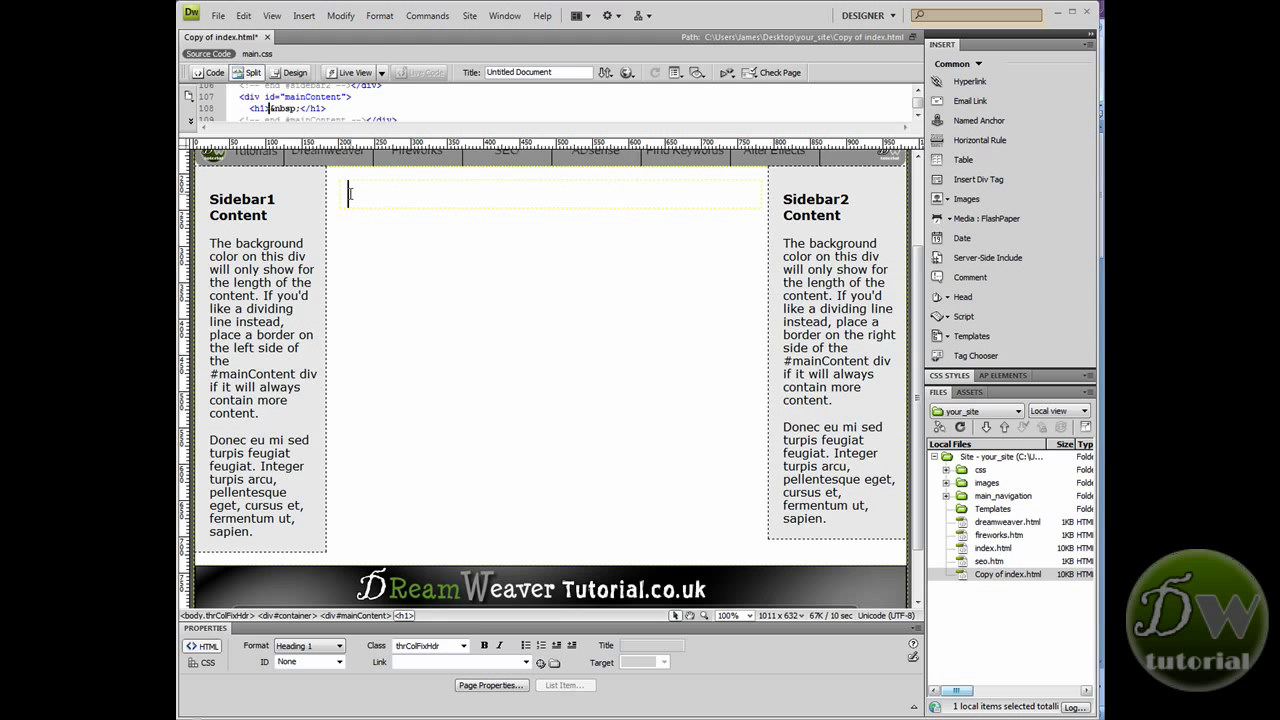
pyautogui.moveTo(352, 200)
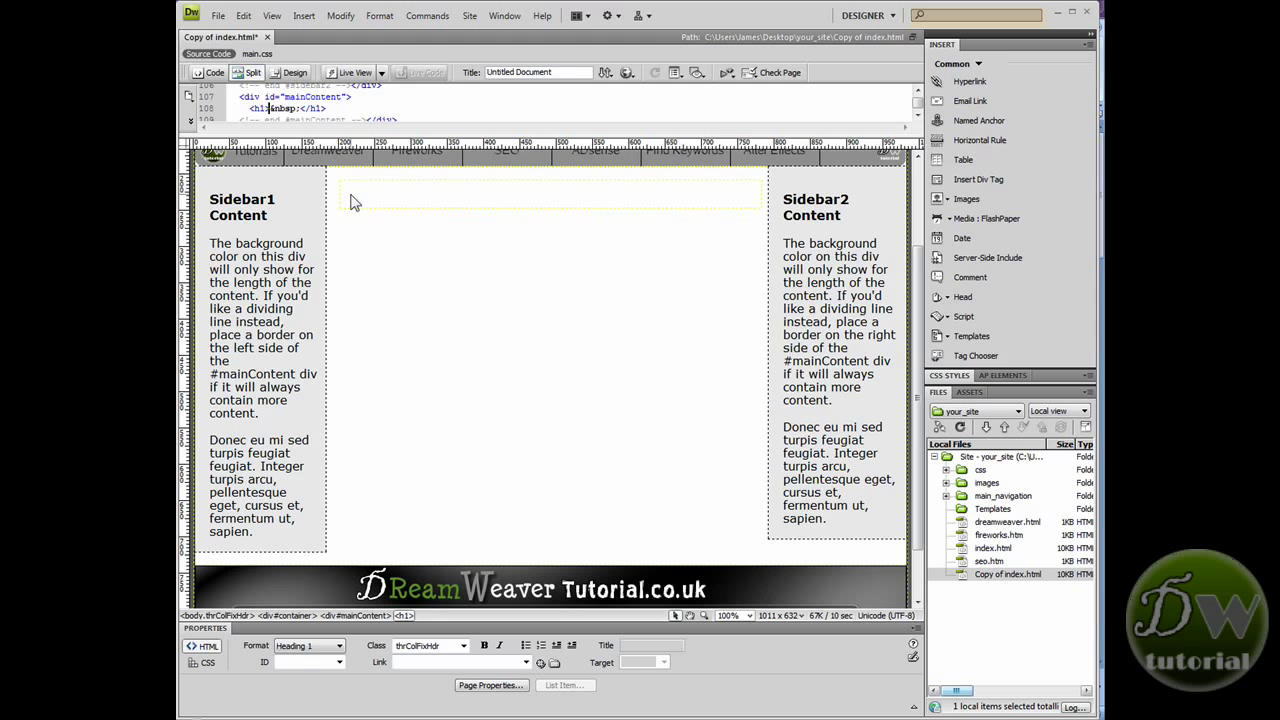
# Bring up the editing menu on the empty h1 in mainContent.
pyautogui.rightClick(355, 200)
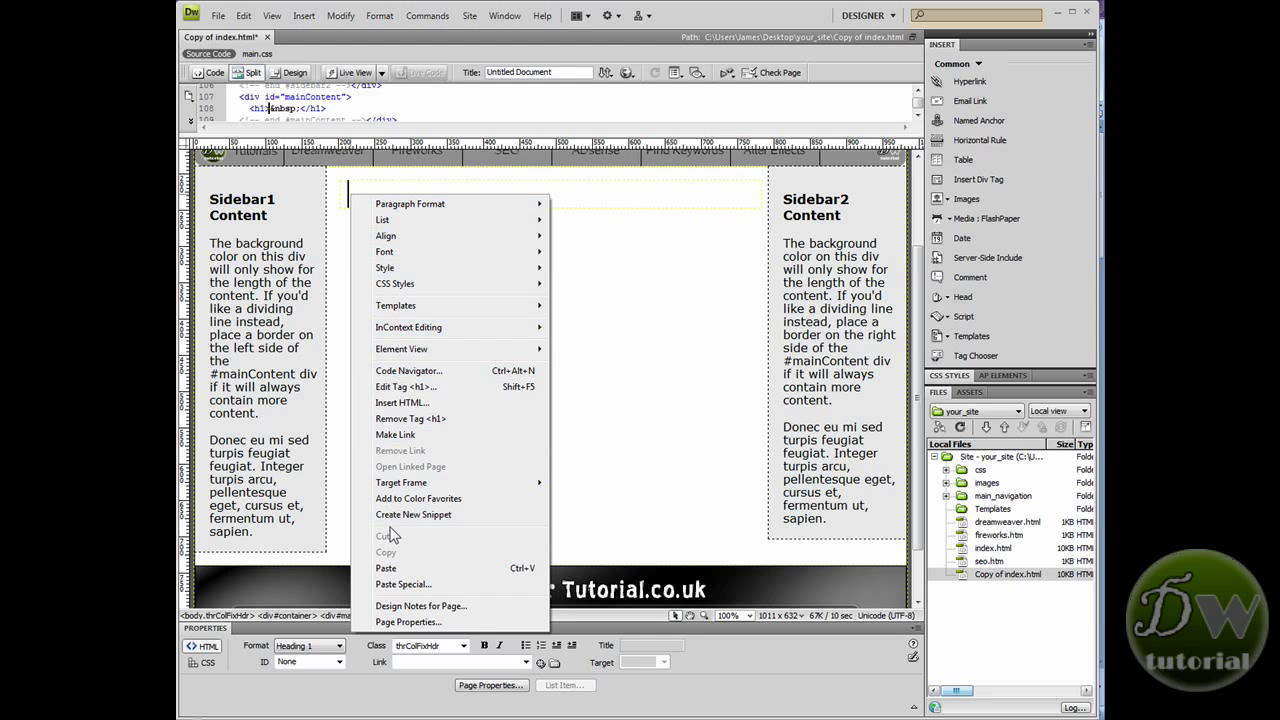
pyautogui.moveTo(424, 579)
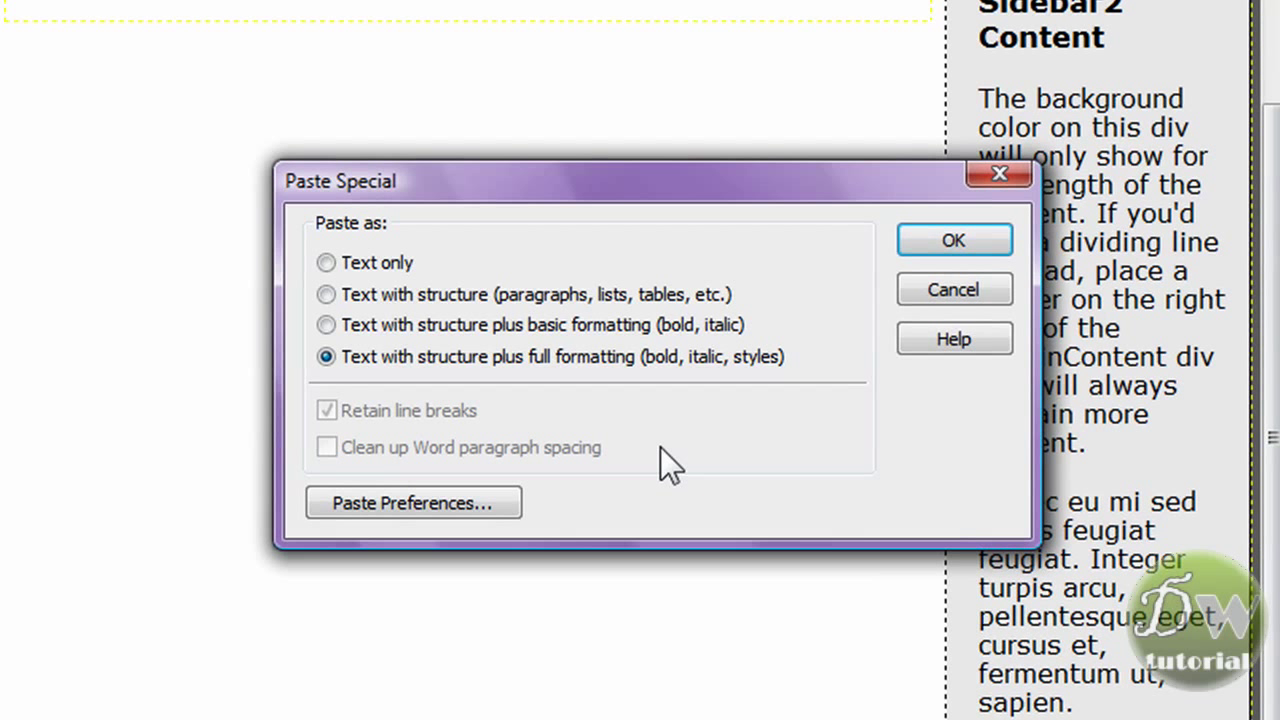
pyautogui.moveTo(605, 410)
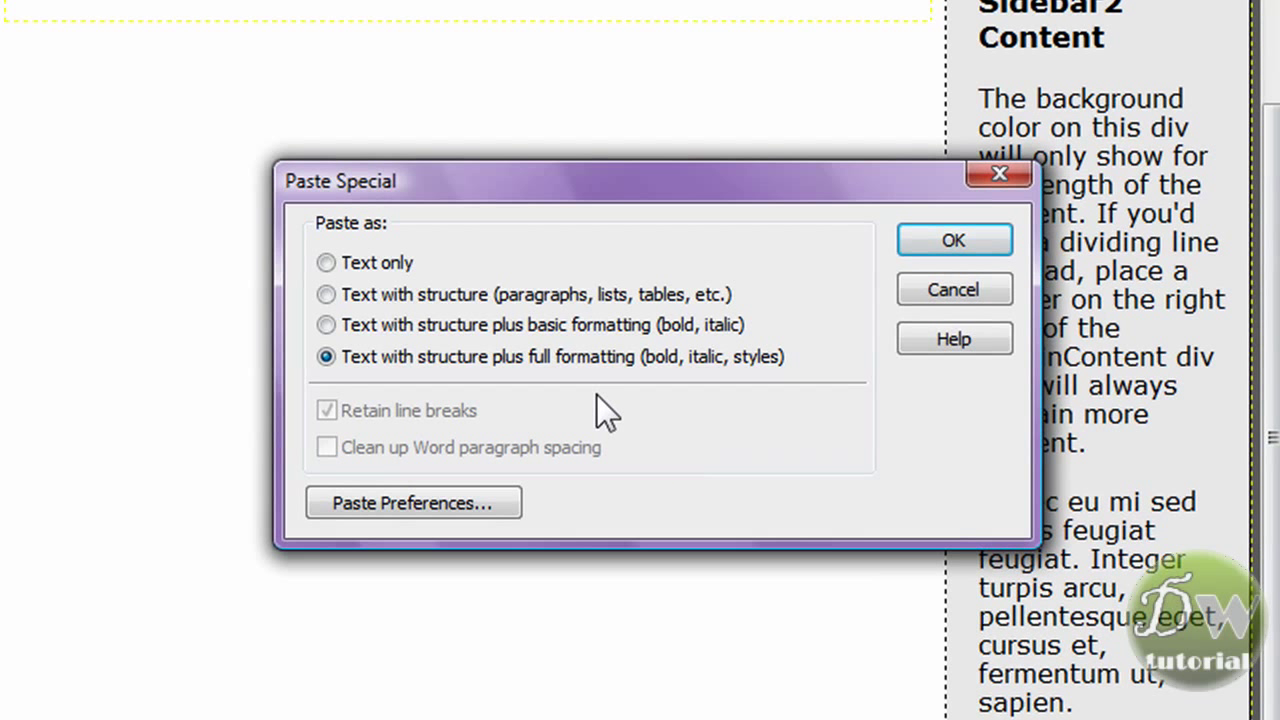
pyautogui.moveTo(585, 390)
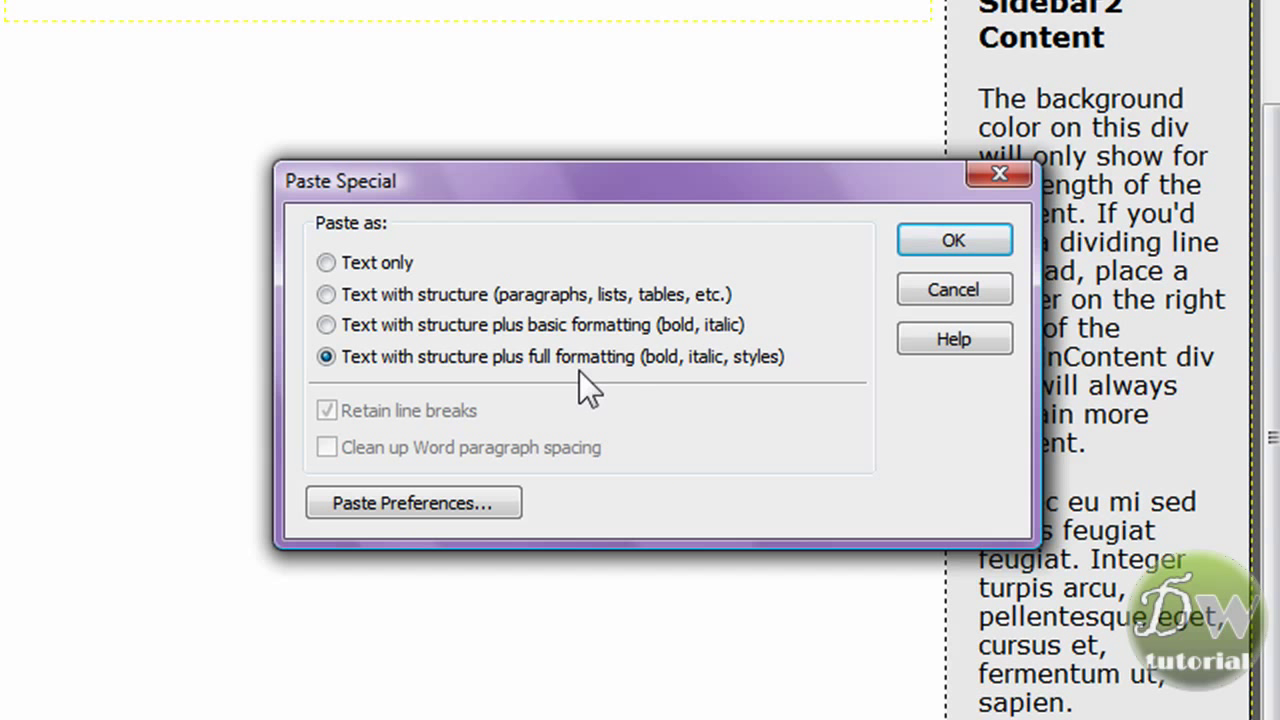
pyautogui.moveTo(540, 390)
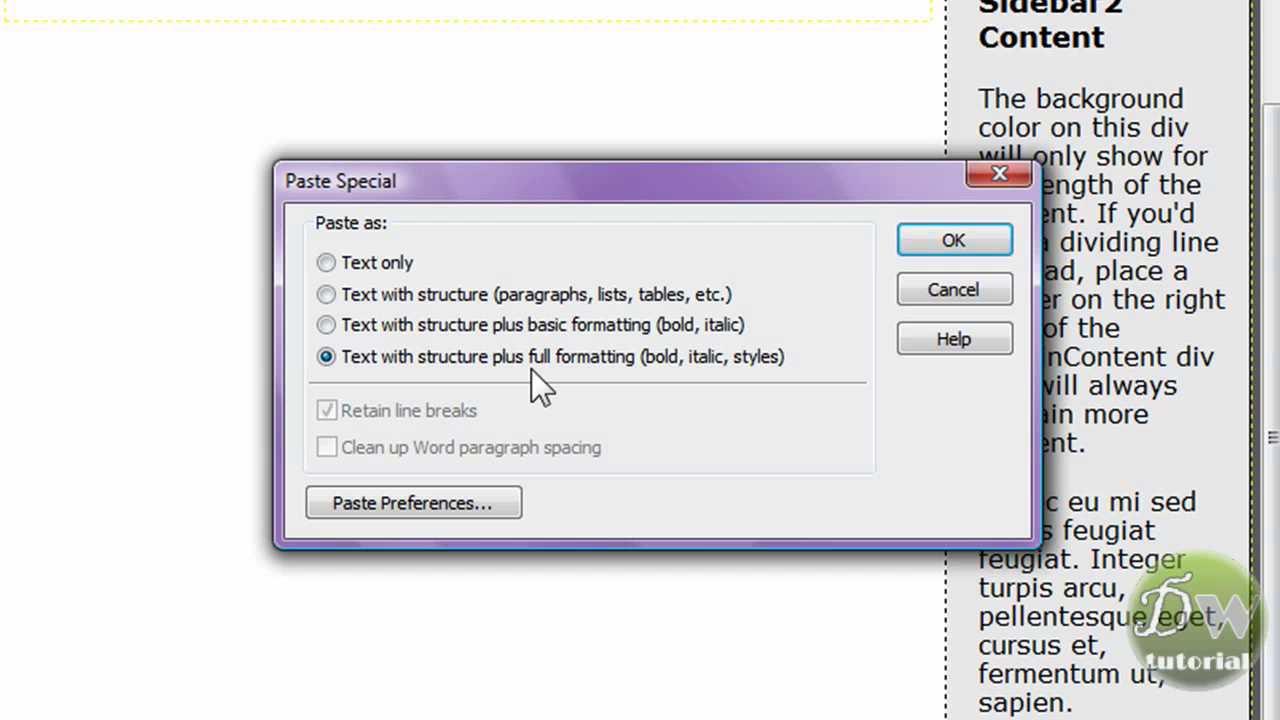
pyautogui.moveTo(435, 265)
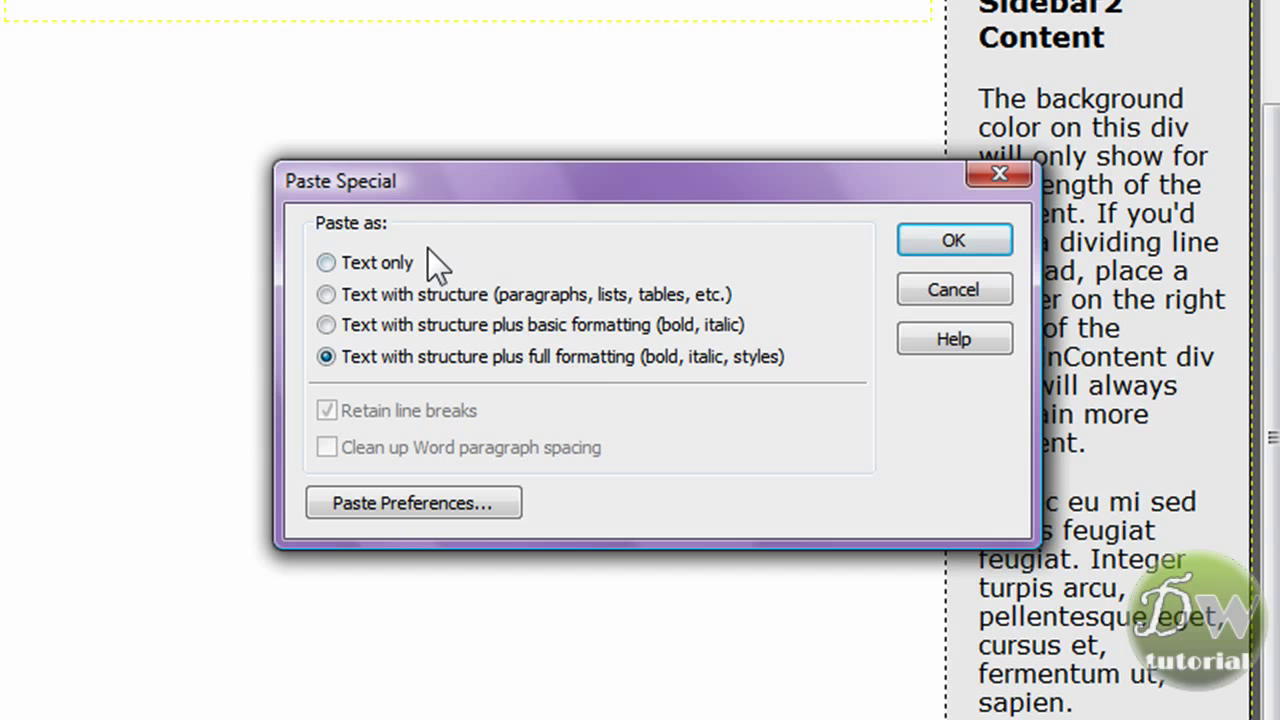
# Paste the article into the heading using Paste Special with Text only.
pyautogui.click(326, 262)
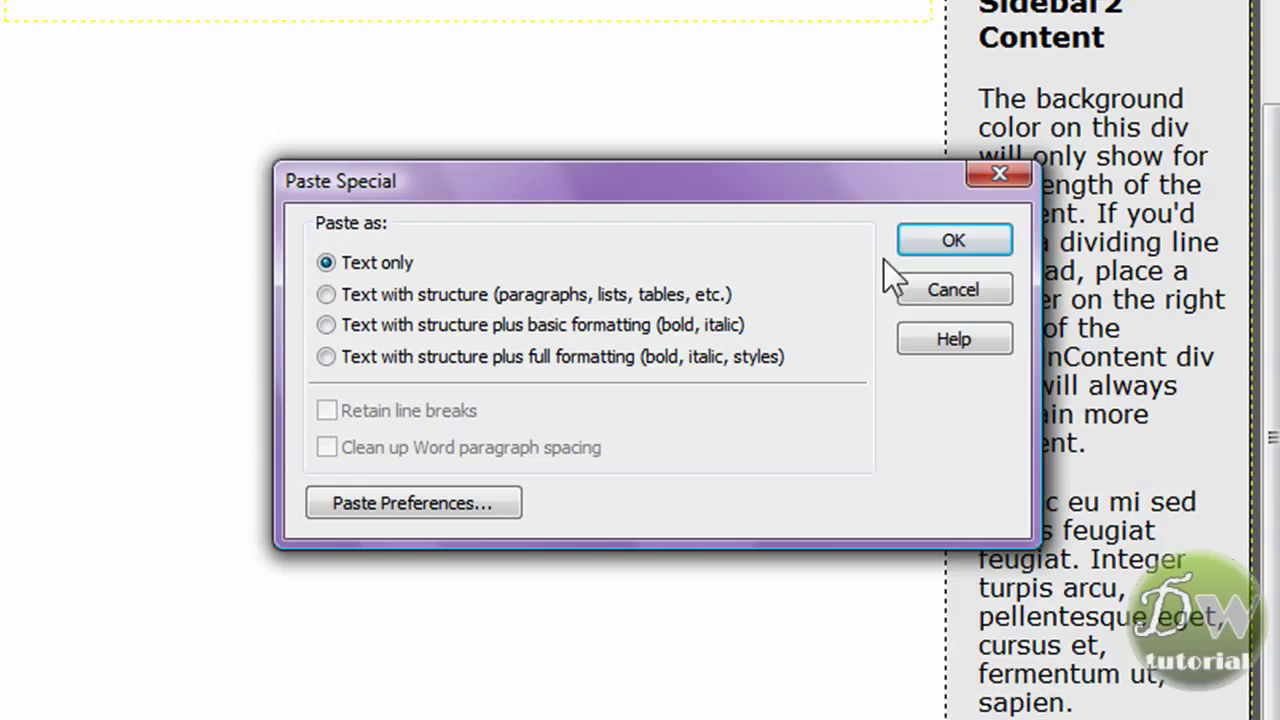
pyautogui.click(953, 240)
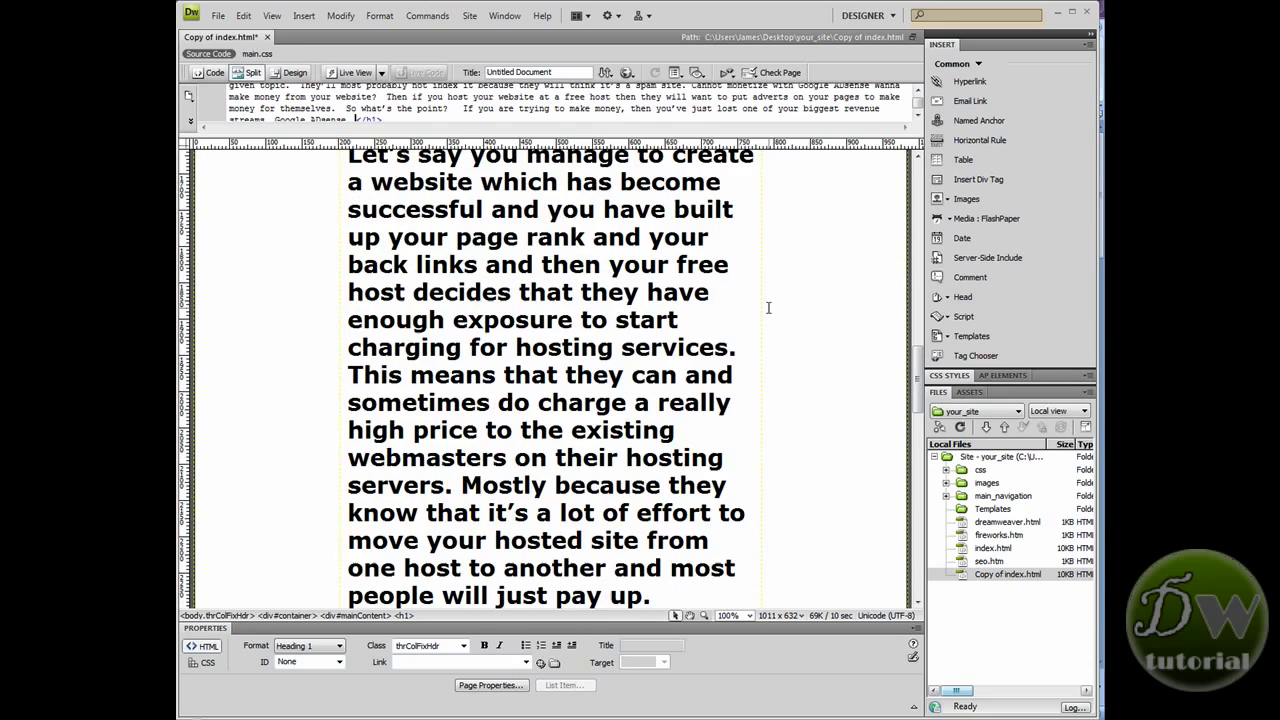
# Replace the closing h1 with </p> and add an opening <p> tag in Code view.
pyautogui.scroll(-3)
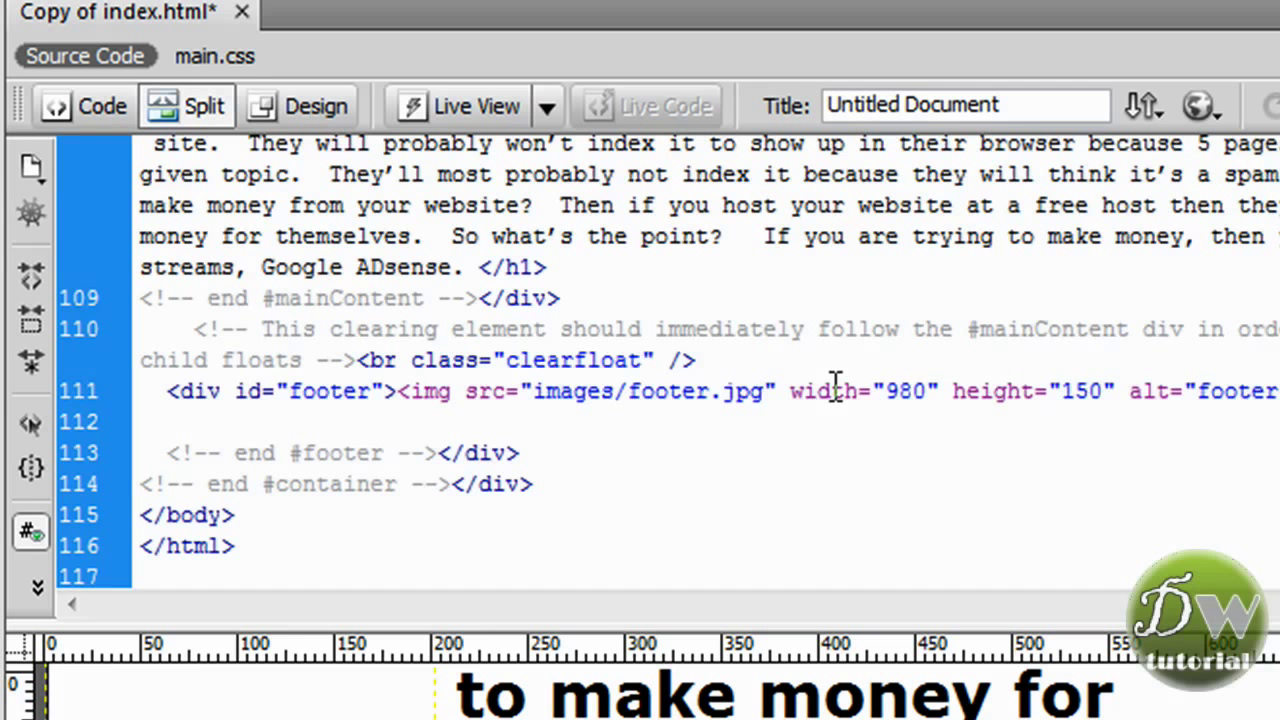
pyautogui.moveTo(1035, 390)
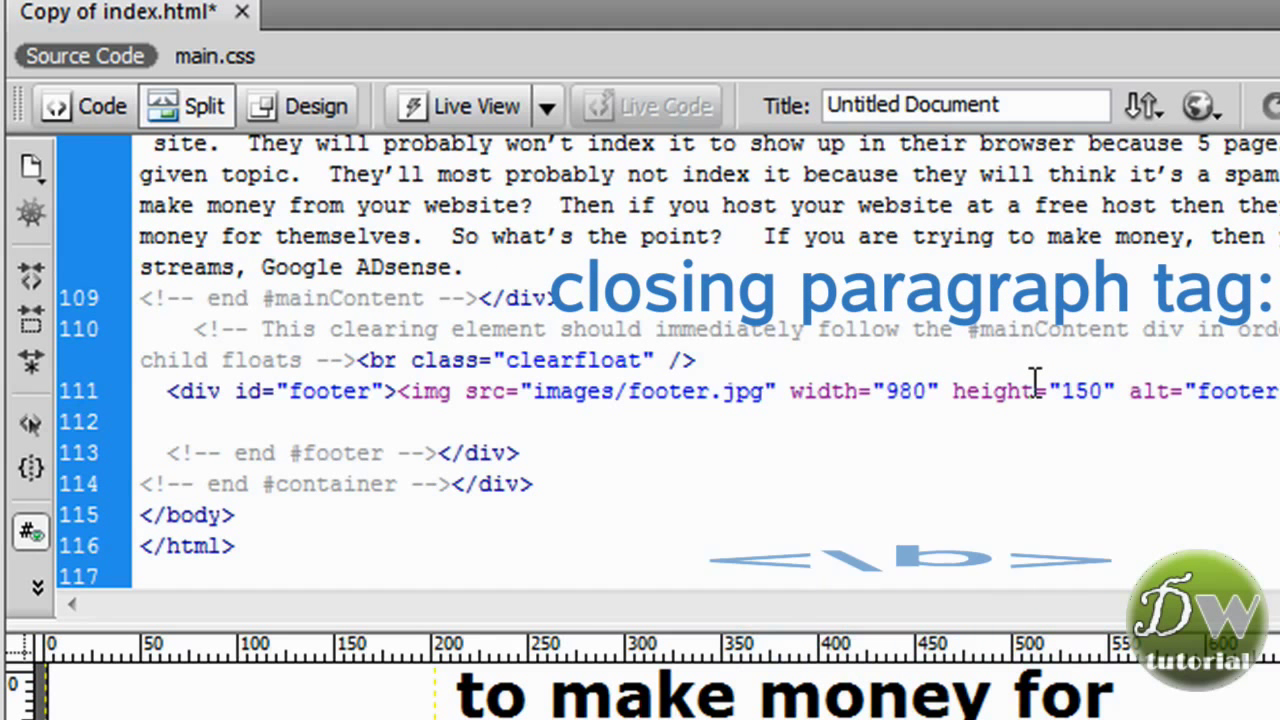
pyautogui.write('</p')
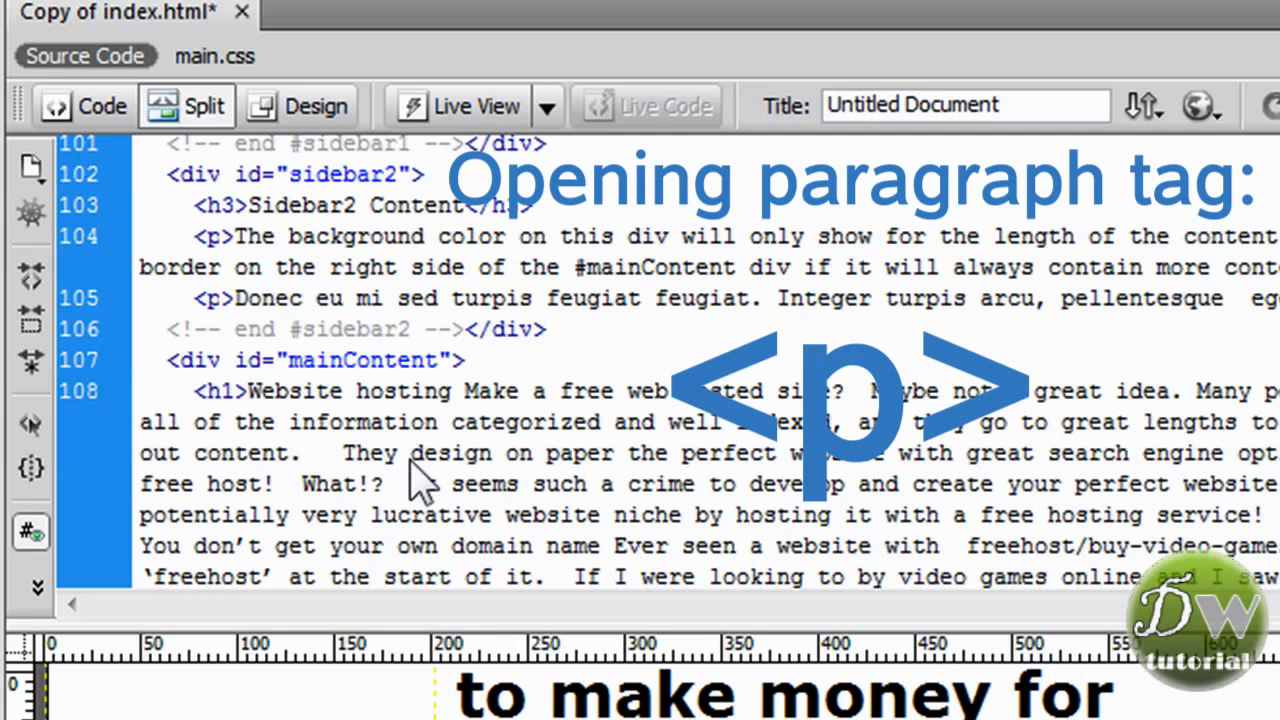
pyautogui.write('<p')
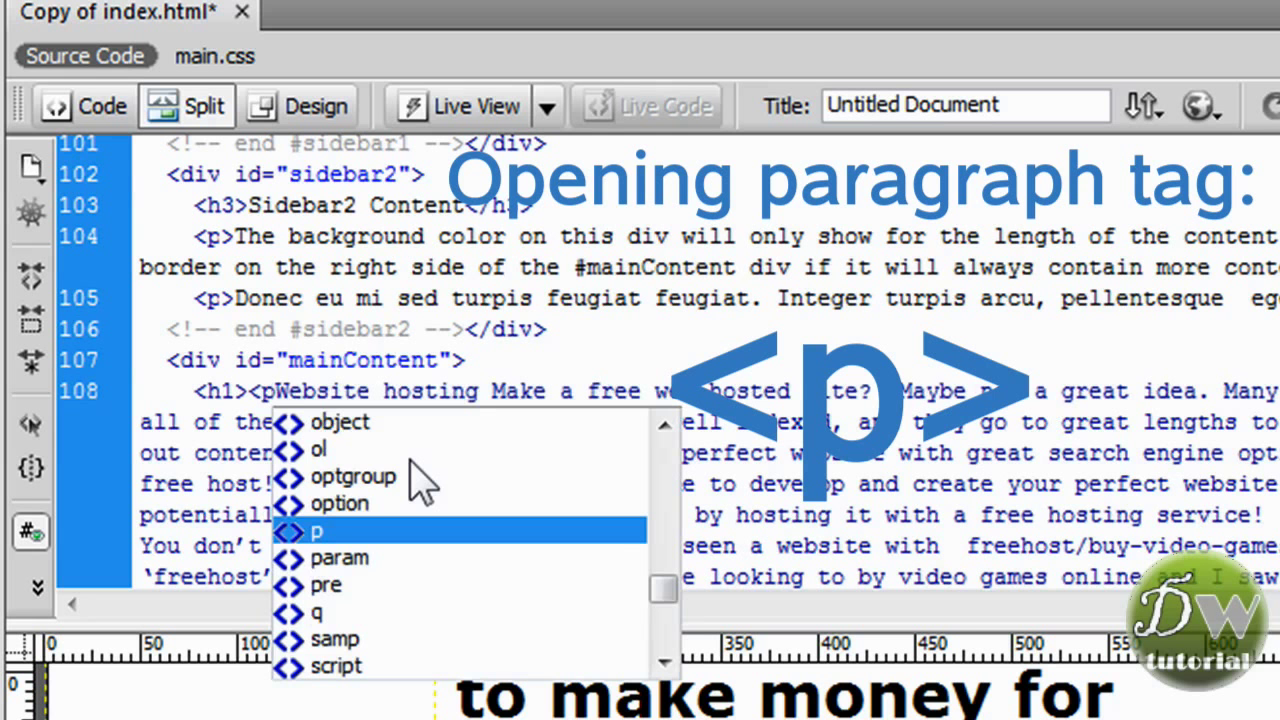
pyautogui.click(318, 531)
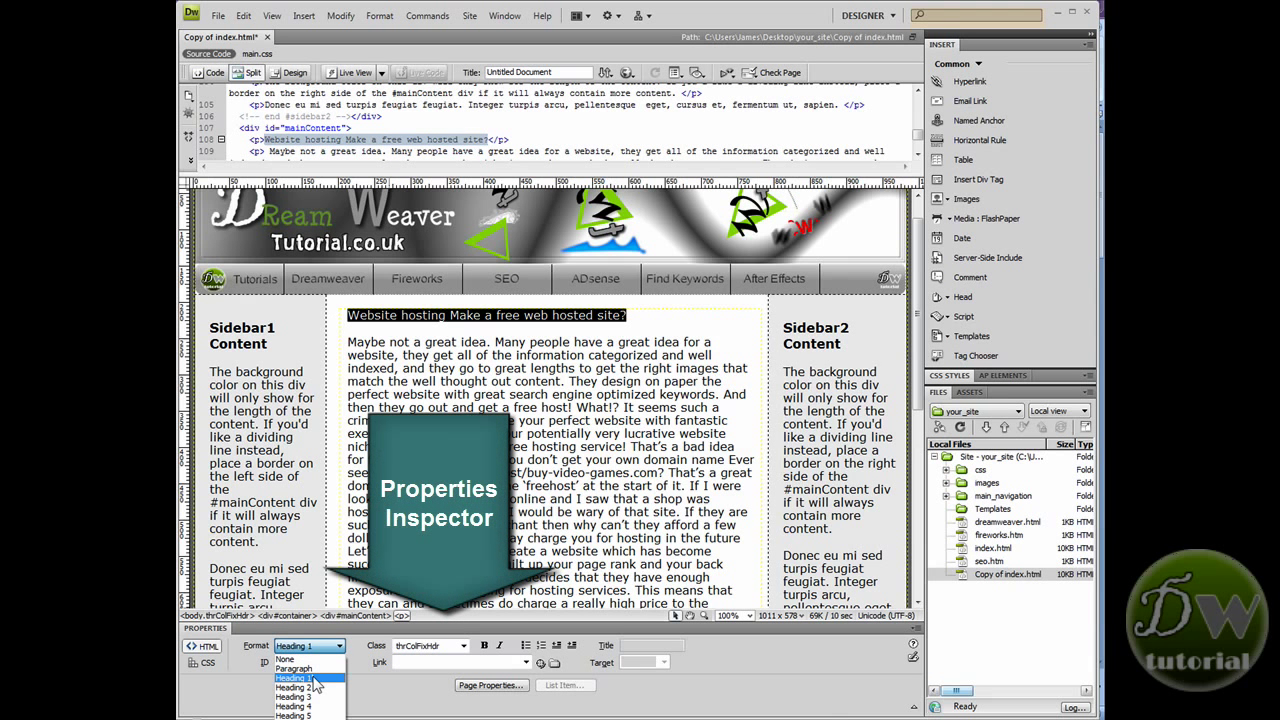
# Set the format of 'Website hosting Make a free web hosted site?' to Heading 1.
pyautogui.click(290, 678)
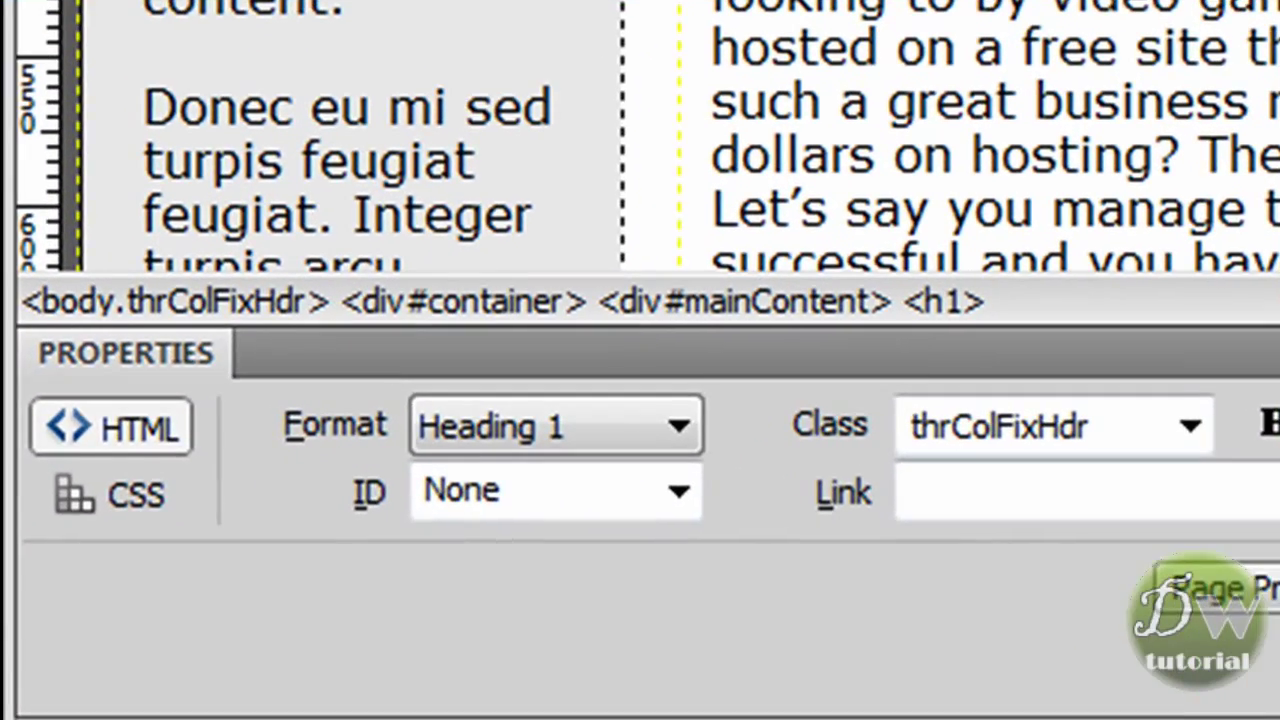
# Show All rules of main.css in the CSS Styles panel.
pyautogui.click(742, 301)
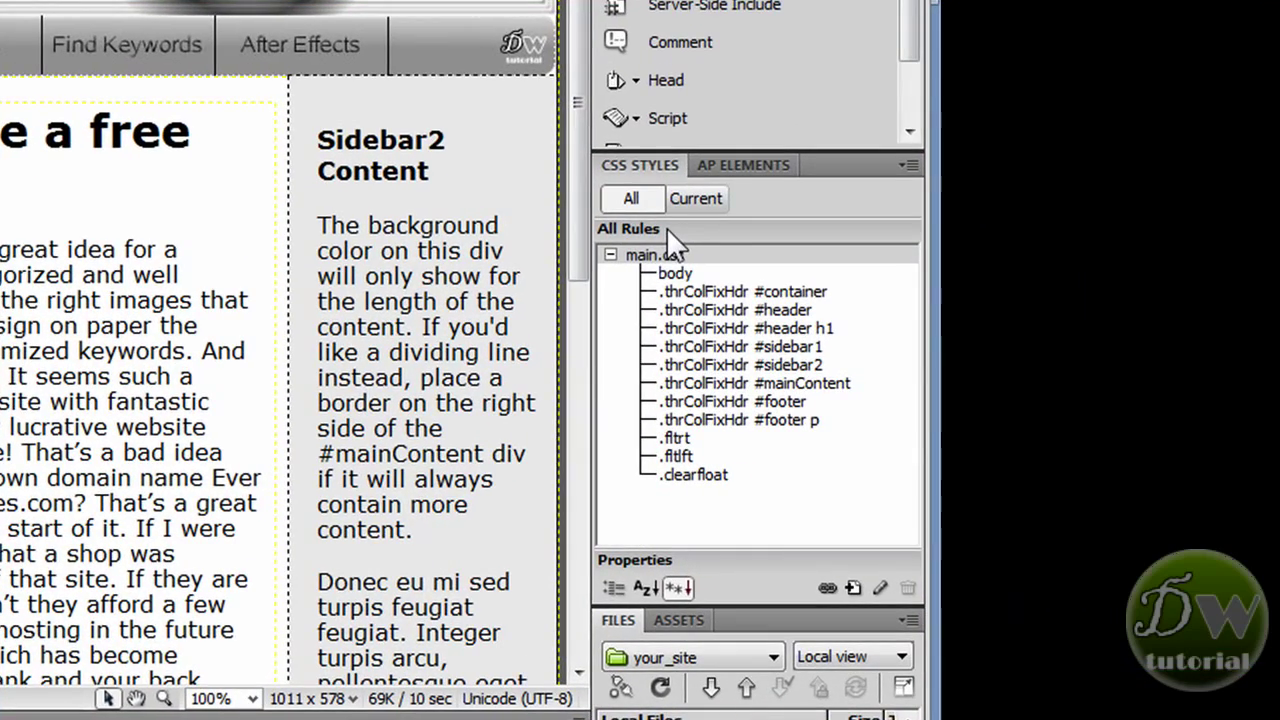
pyautogui.moveTo(760, 270)
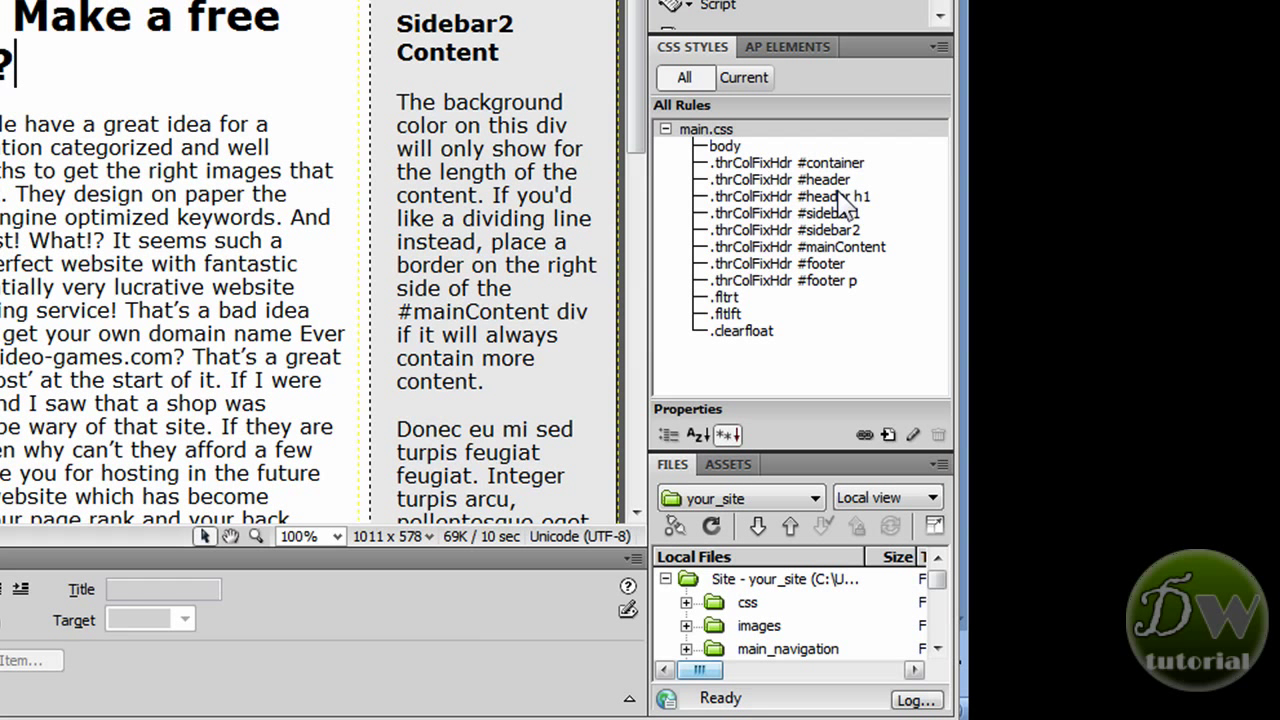
pyautogui.moveTo(865, 215)
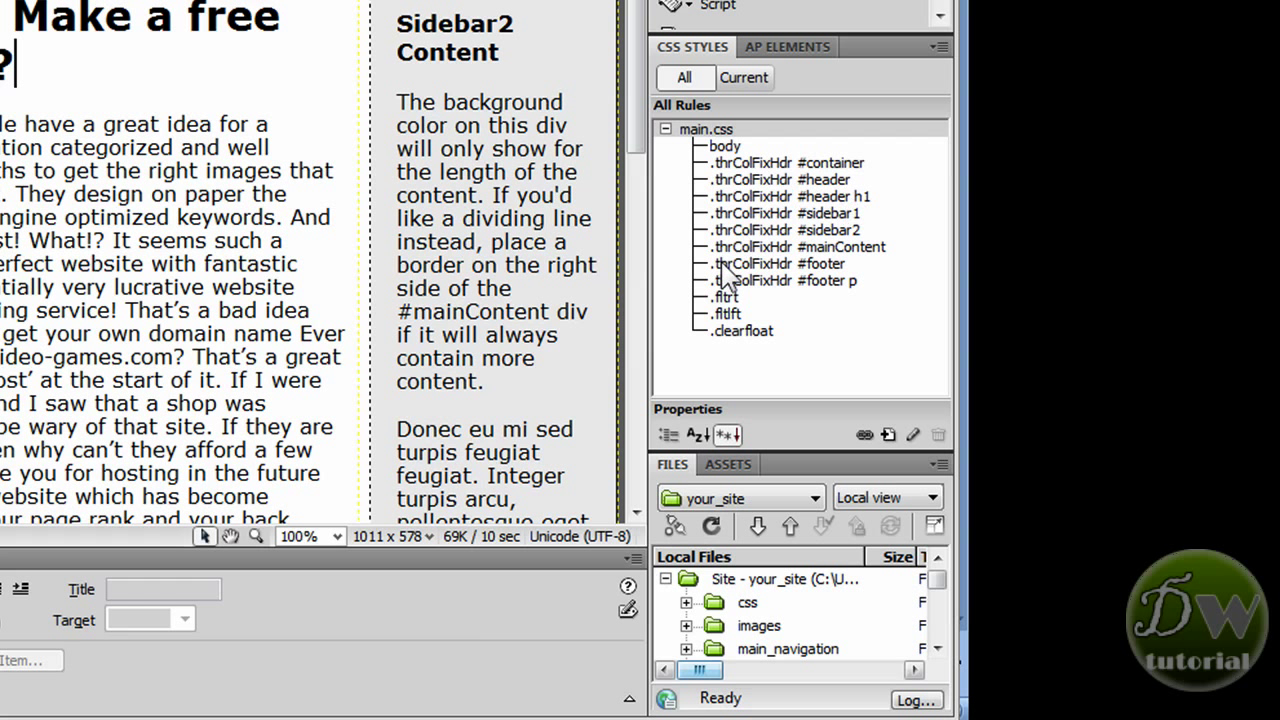
pyautogui.moveTo(888, 437)
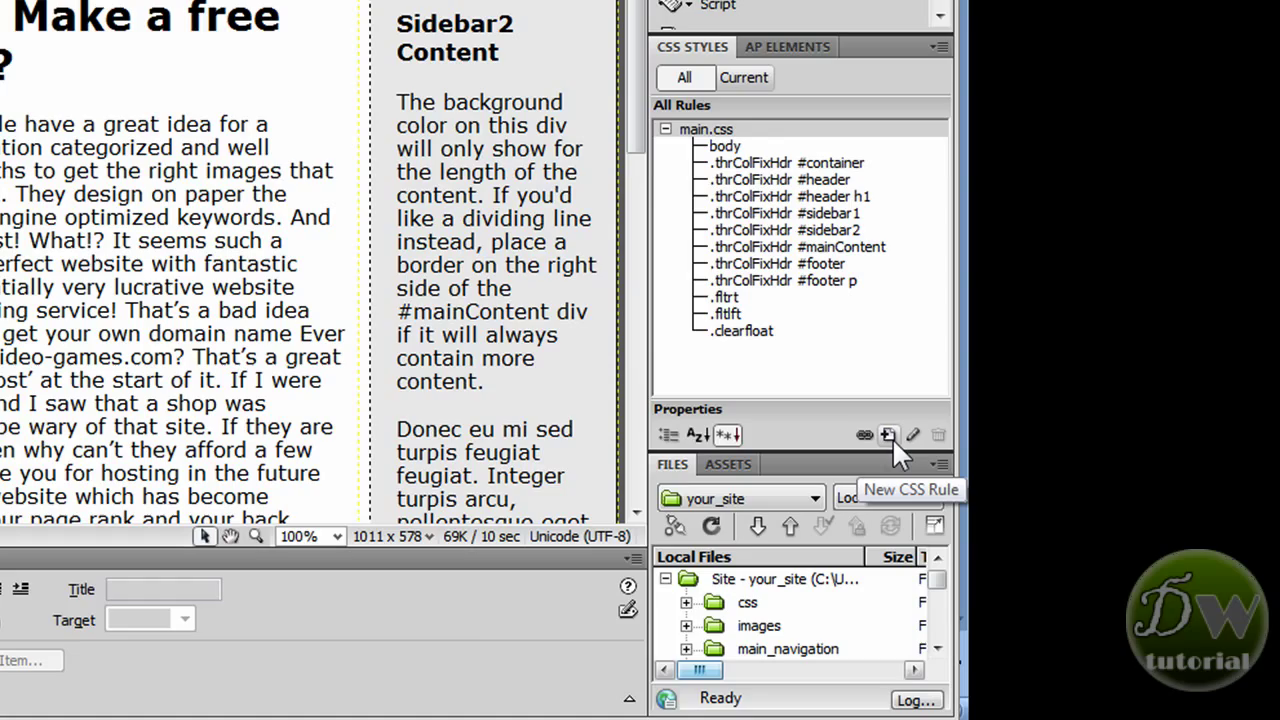
# Create the rule .thrColFixHdr #container #mainContent h1, defined in main.css.
pyautogui.click(888, 434)
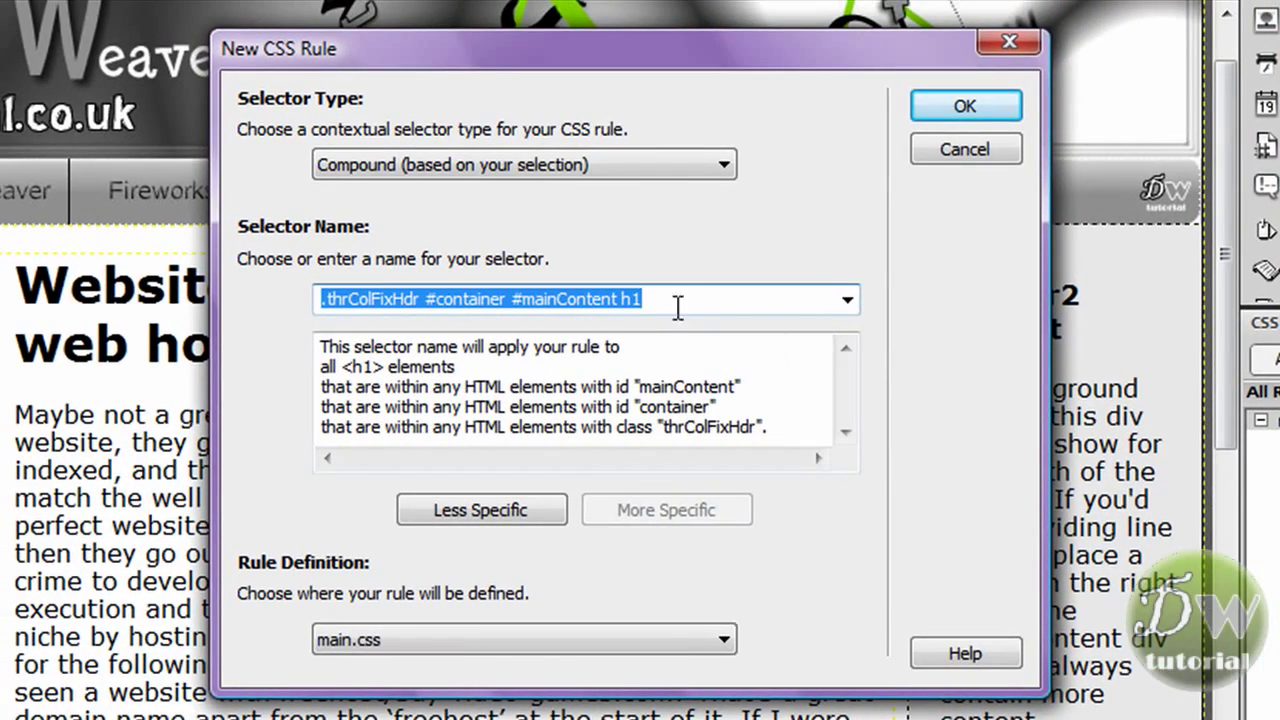
pyautogui.click(670, 300)
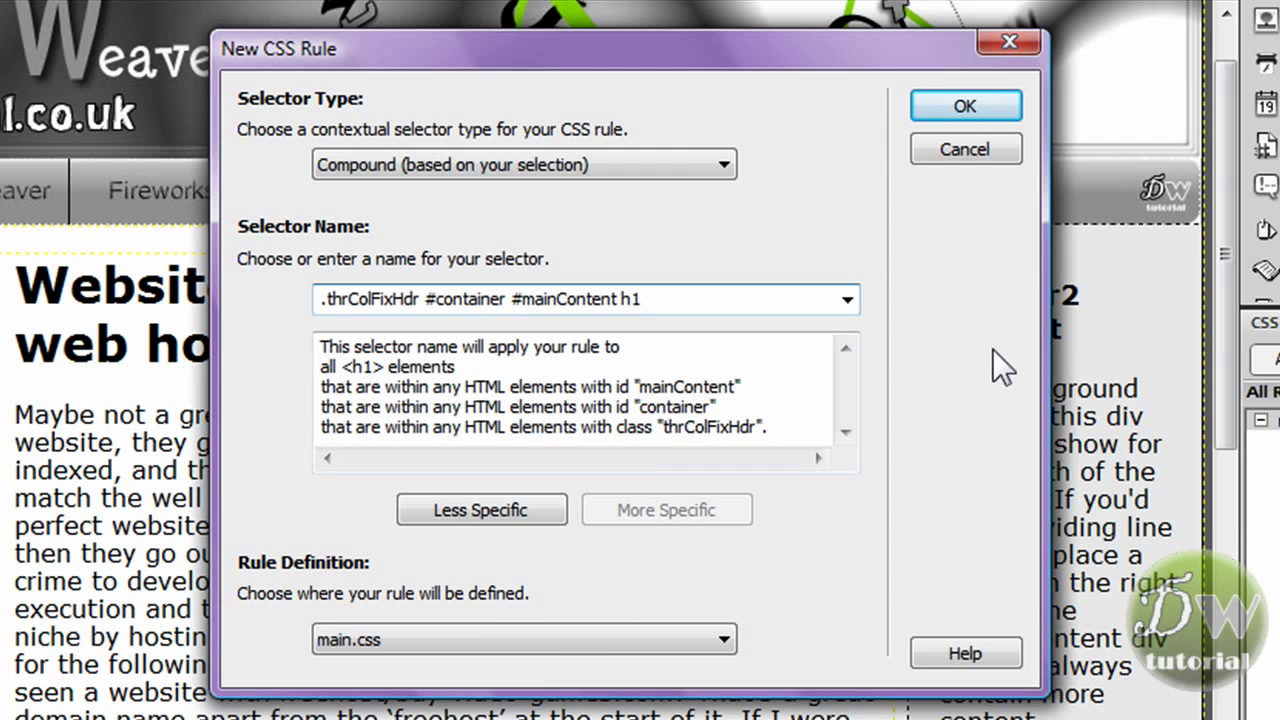
pyautogui.click(964, 106)
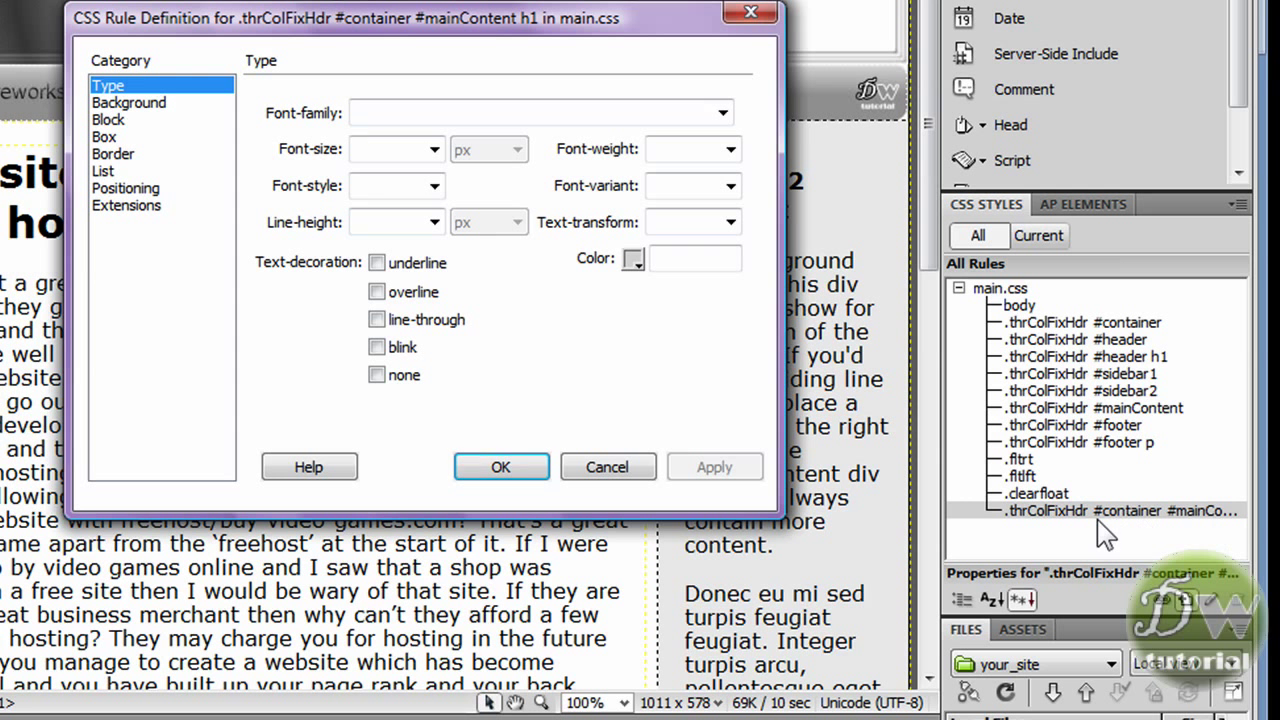
pyautogui.moveTo(238, 193)
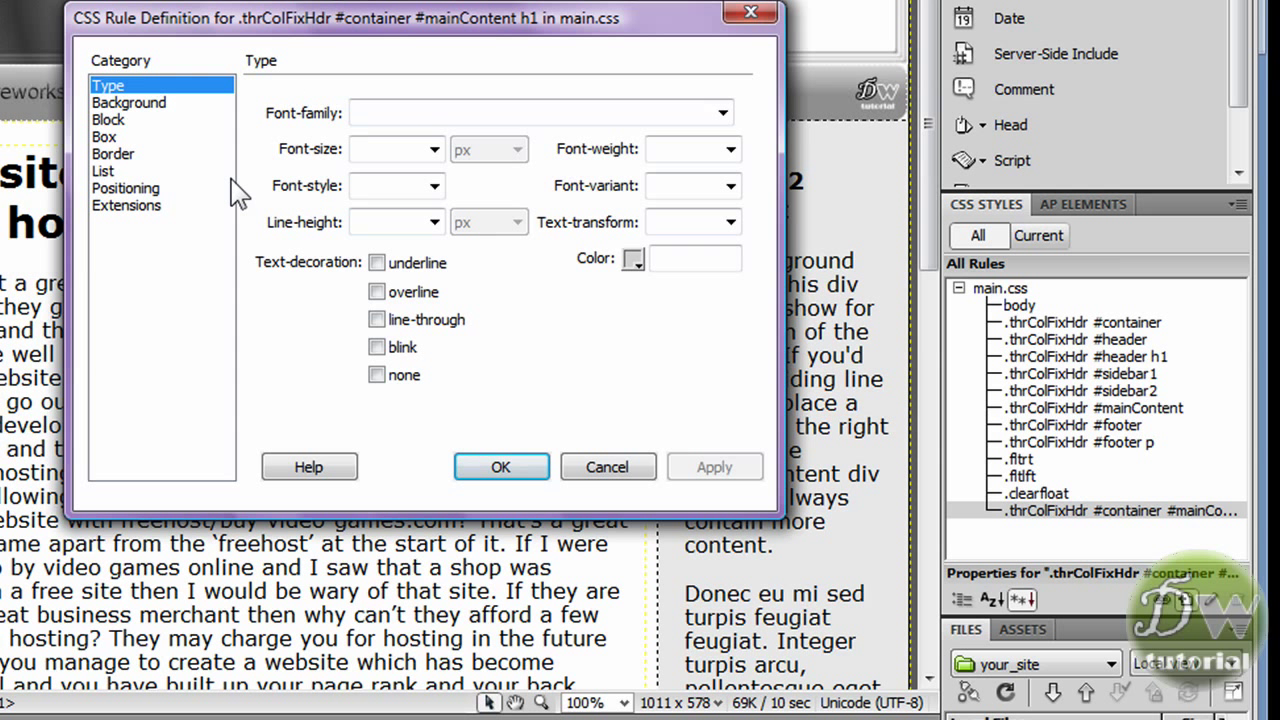
pyautogui.moveTo(485, 240)
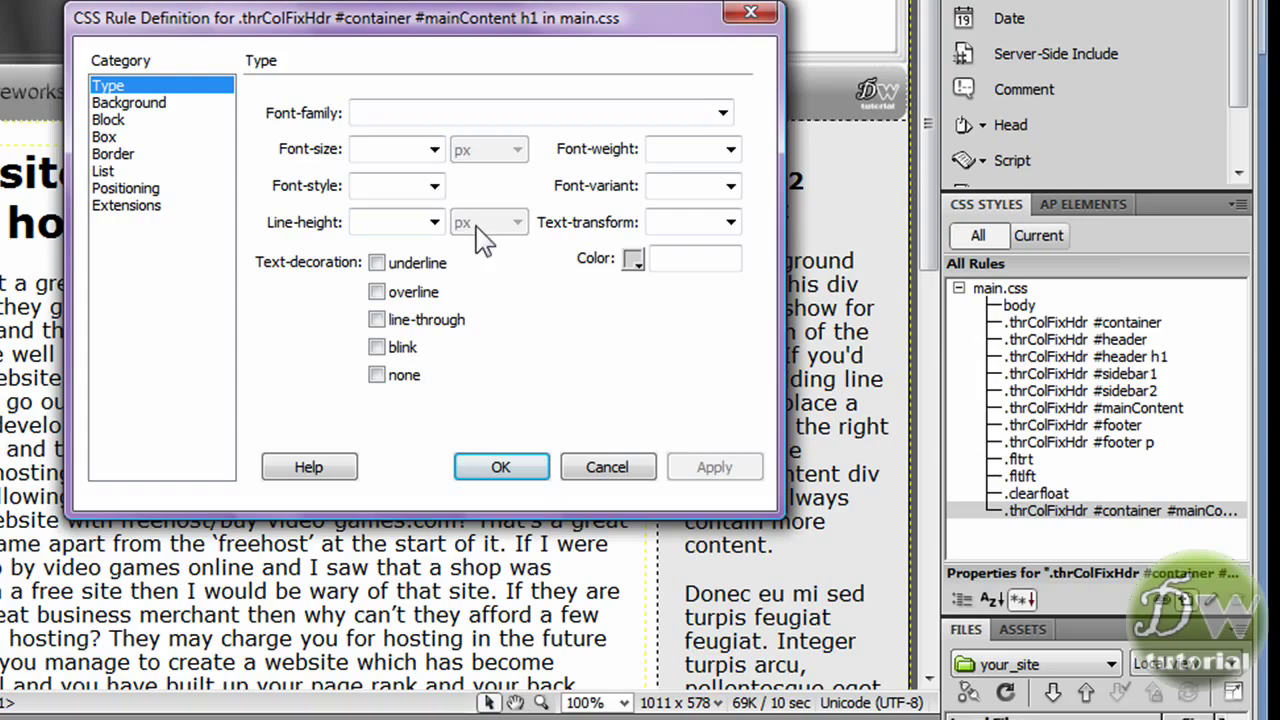
# Give the h1 rule Verdana, Geneva, sans-serif at 12 px and apply it.
pyautogui.click(722, 112)
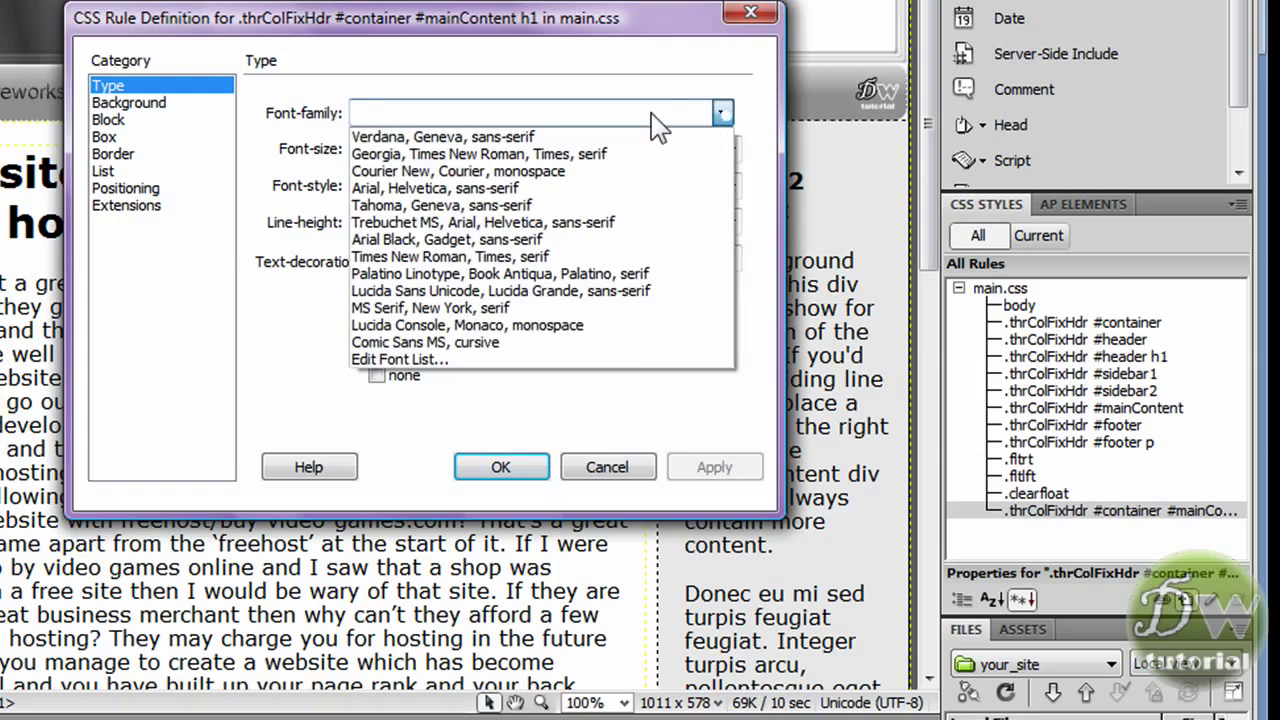
pyautogui.click(443, 136)
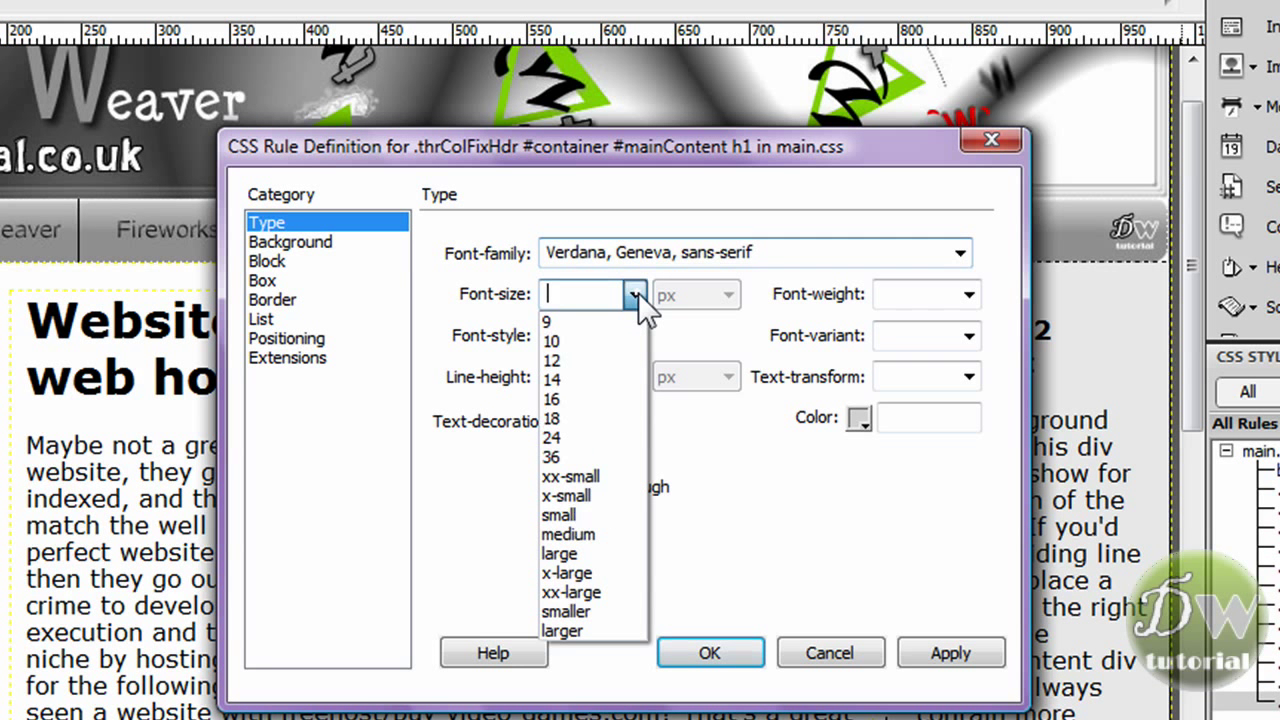
pyautogui.moveTo(580, 378)
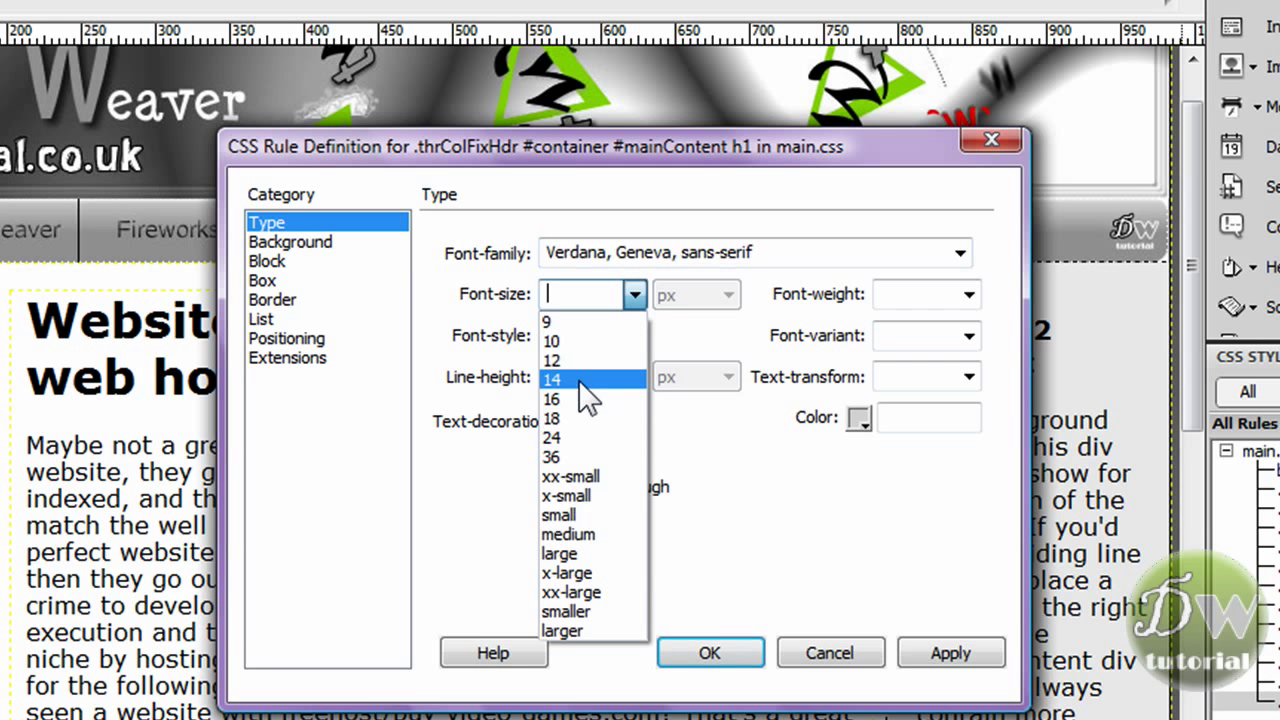
pyautogui.click(551, 361)
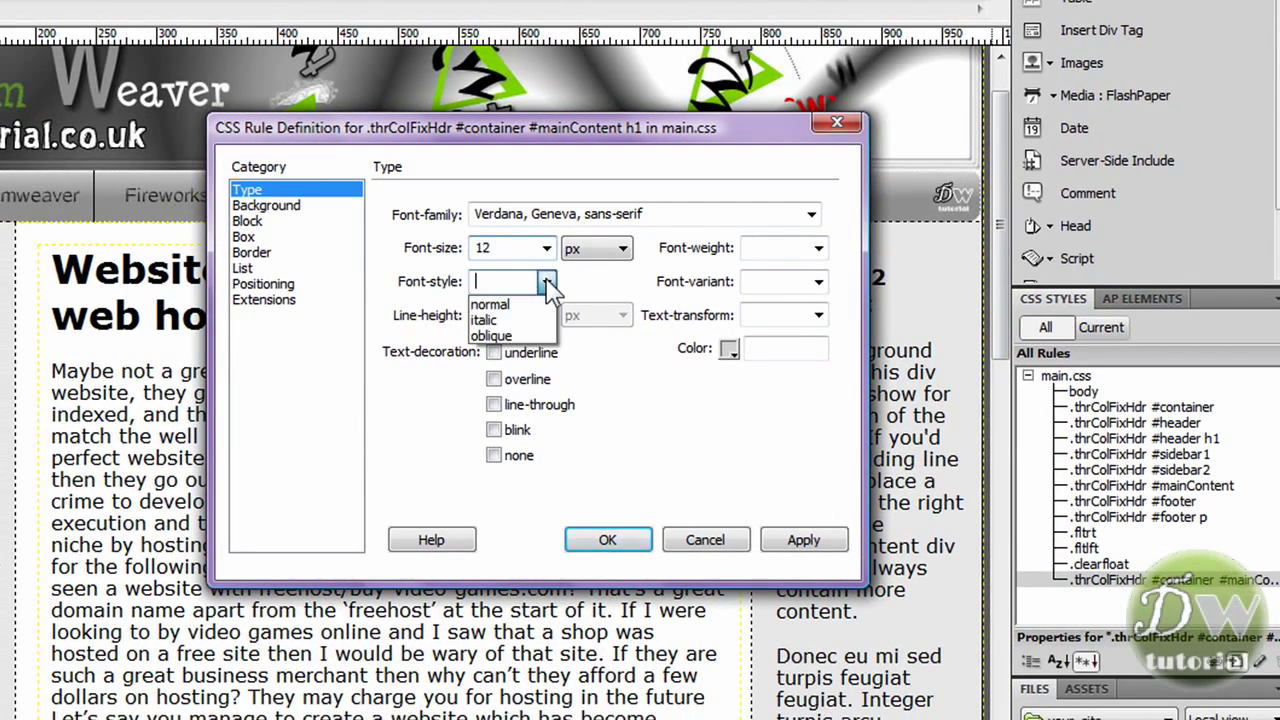
pyautogui.click(547, 281)
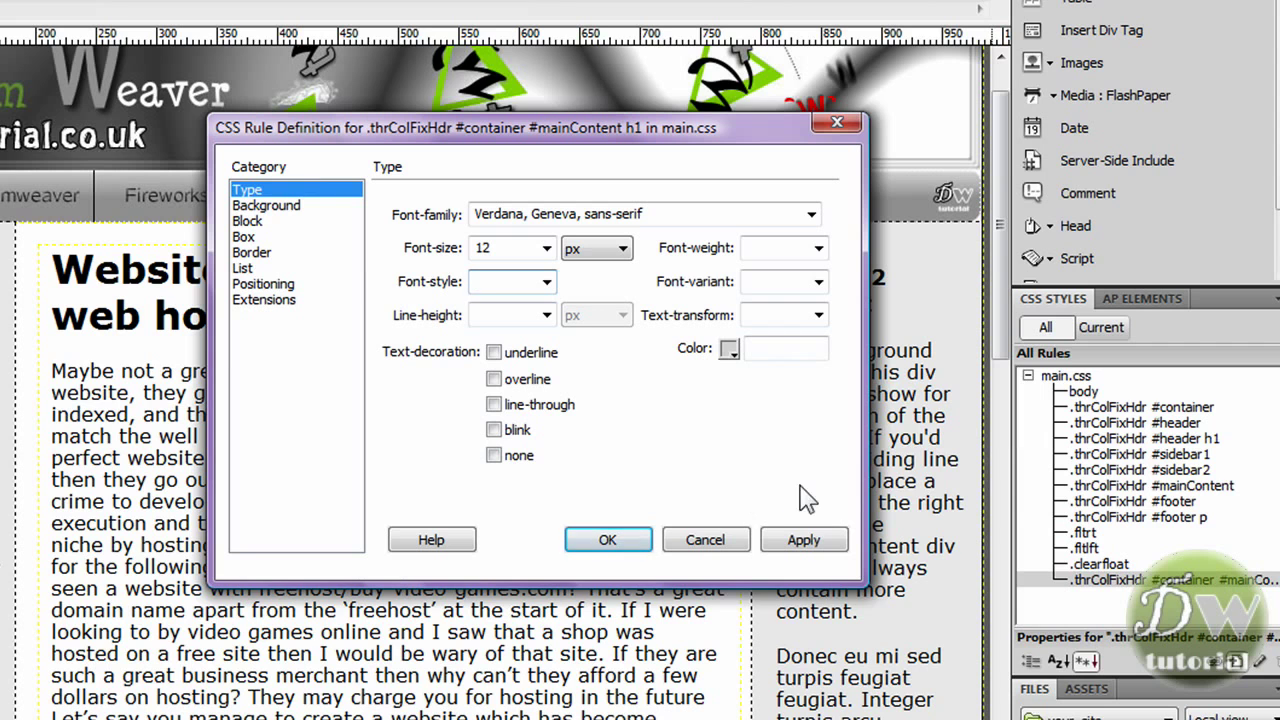
pyautogui.click(803, 539)
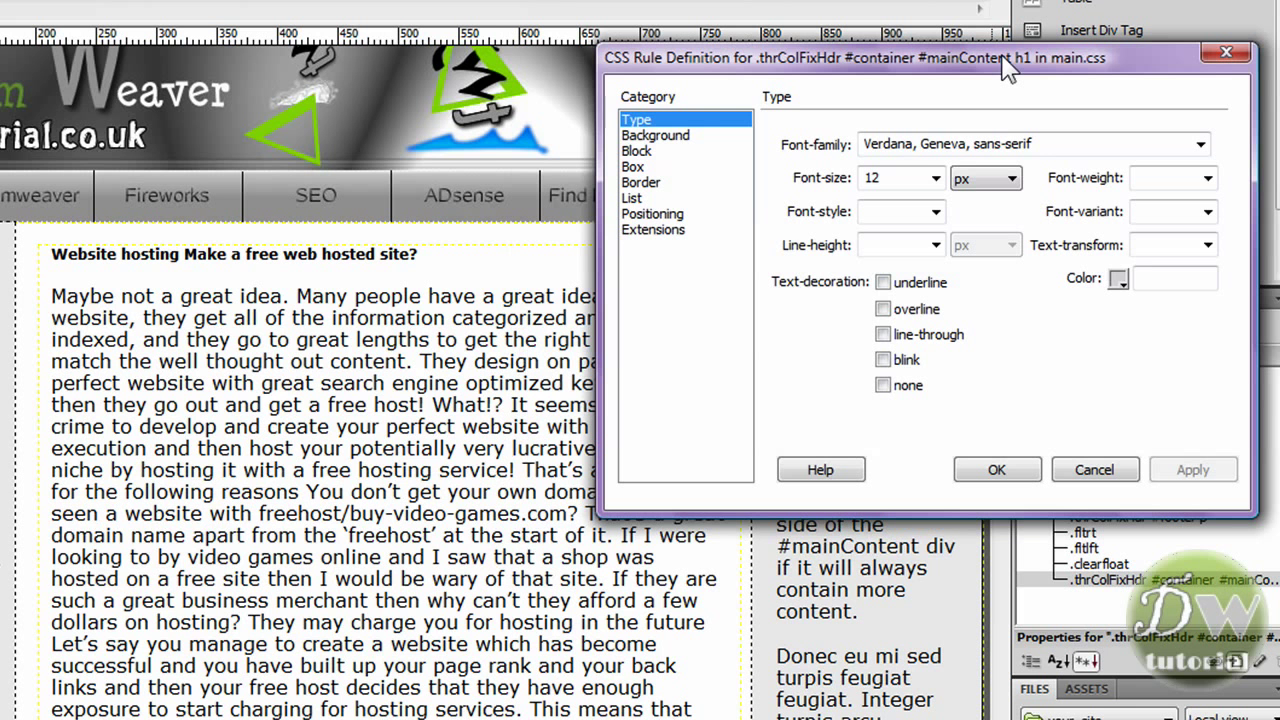
pyautogui.moveTo(638, 250)
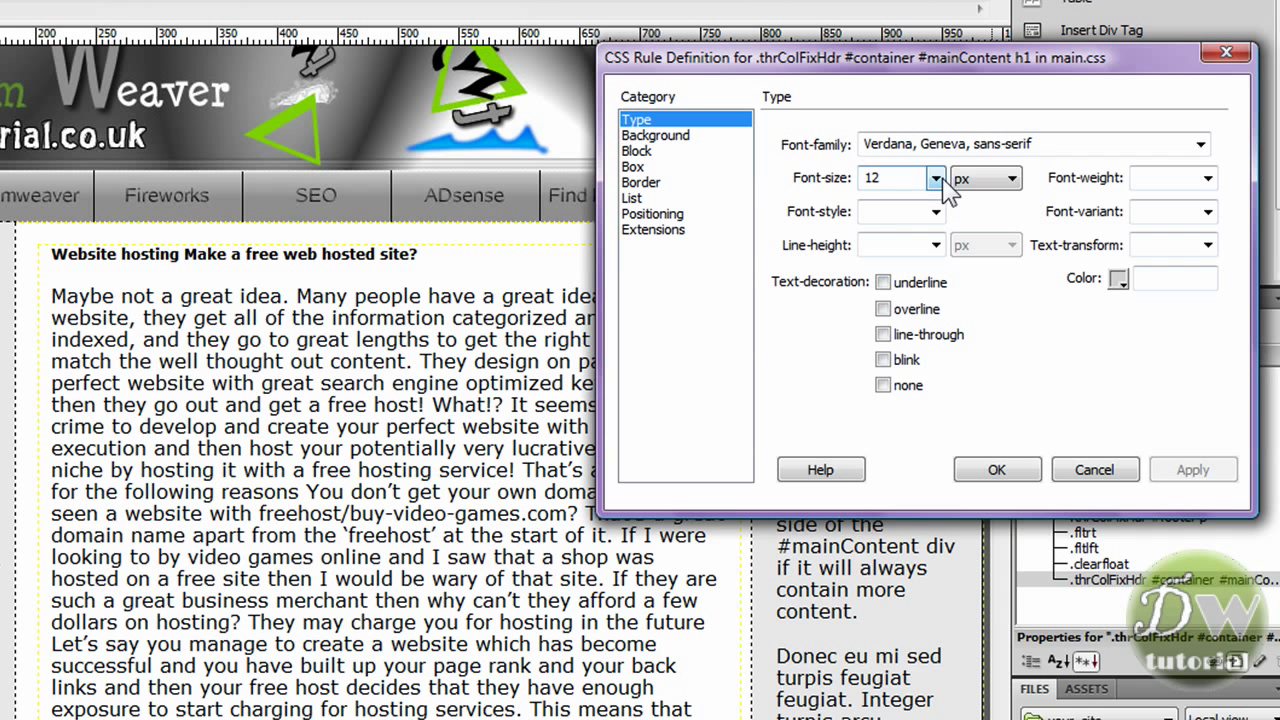
# Set the headline CSS rule's font size to 14 px and apply it.
pyautogui.click(934, 178)
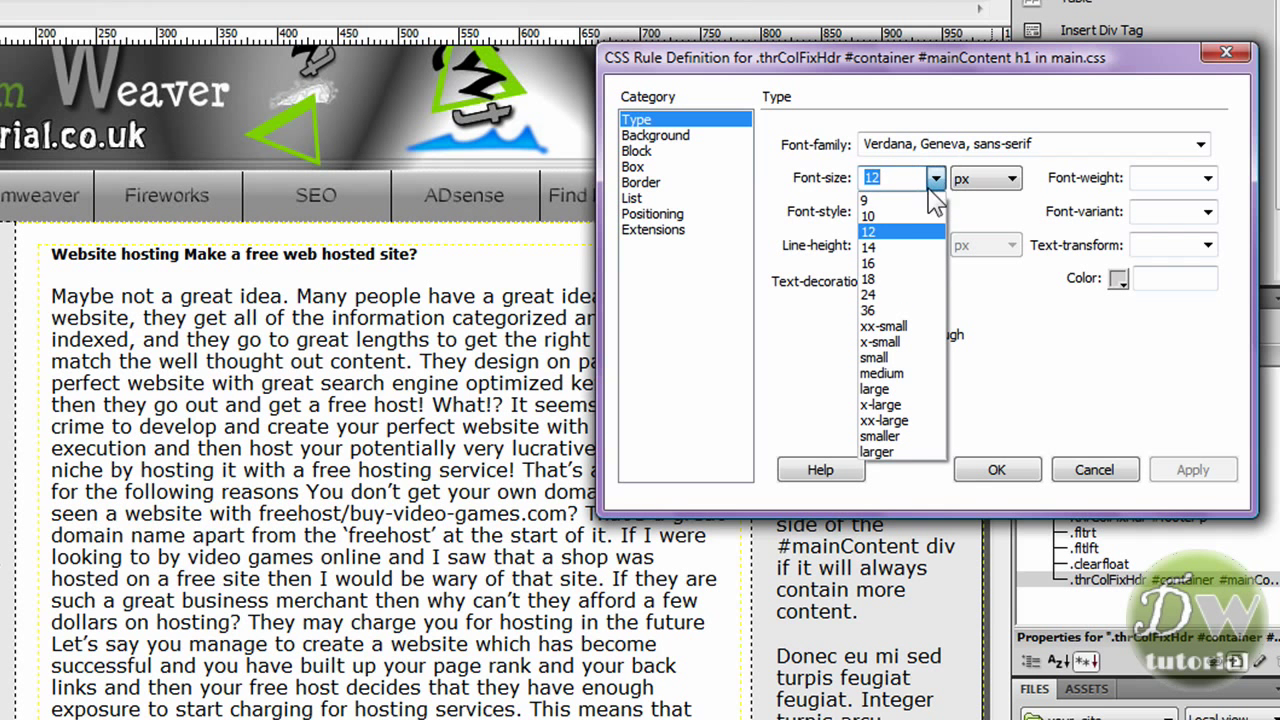
pyautogui.click(867, 247)
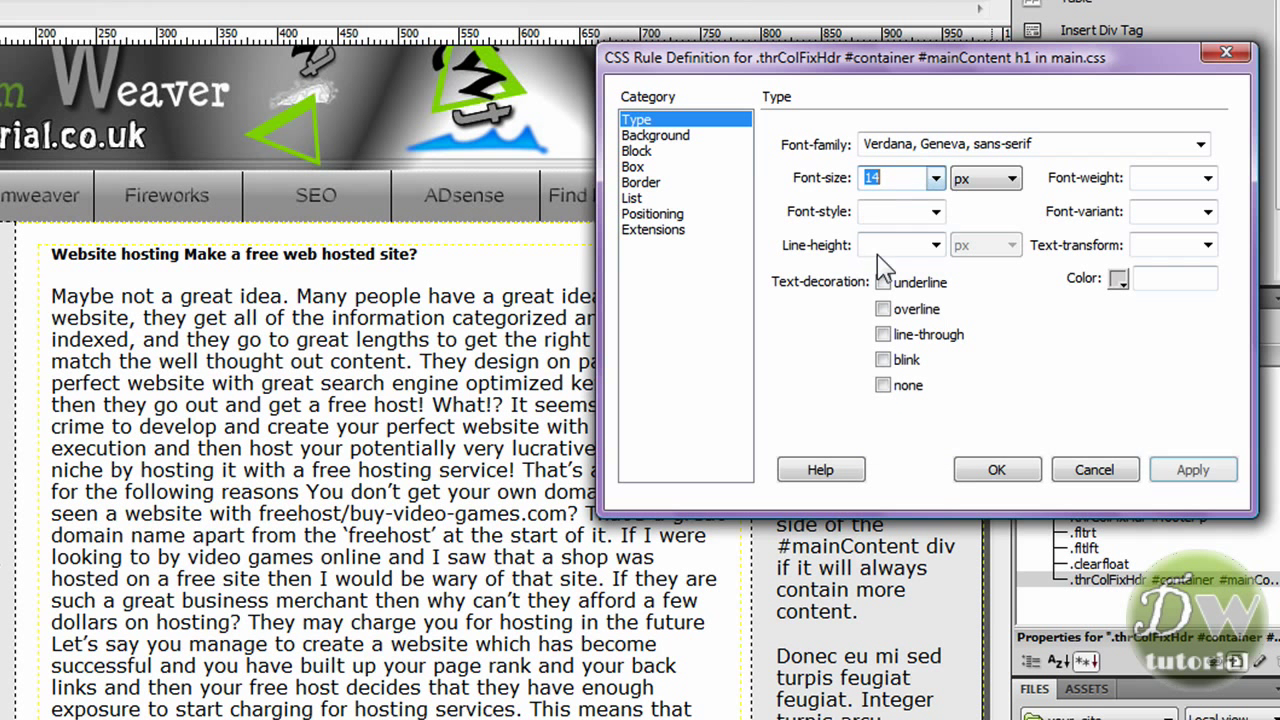
pyautogui.click(1192, 469)
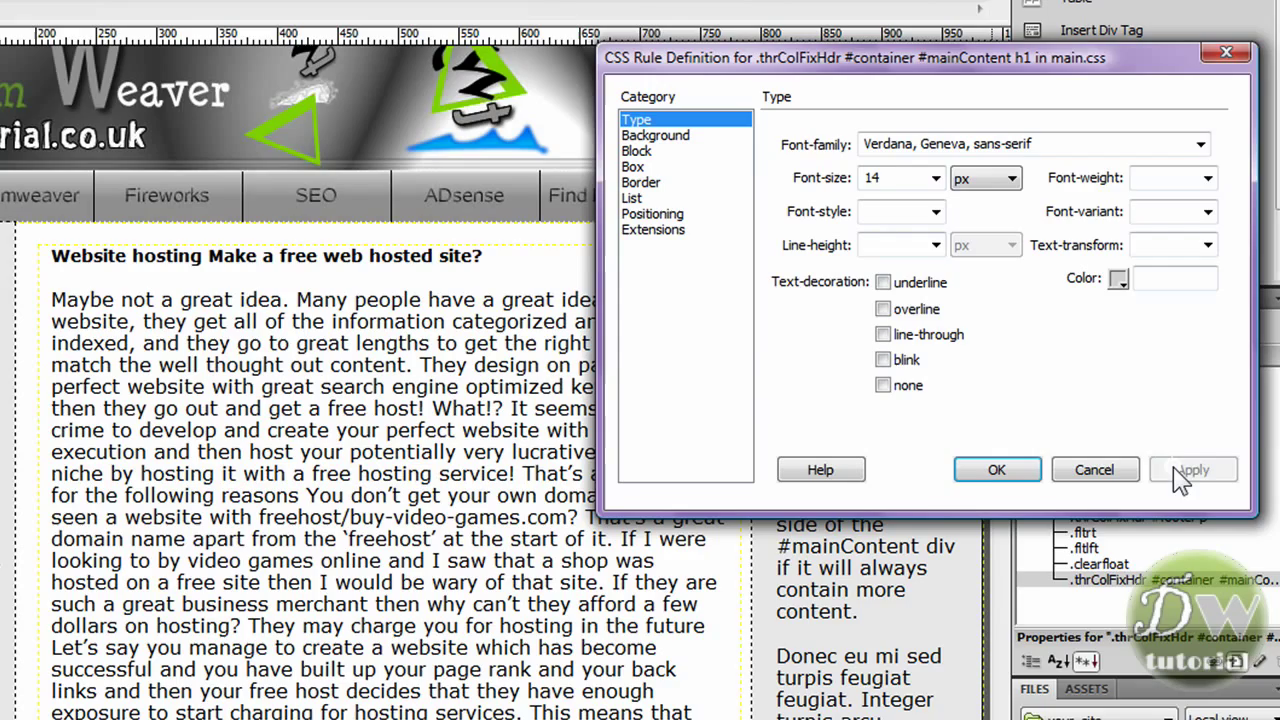